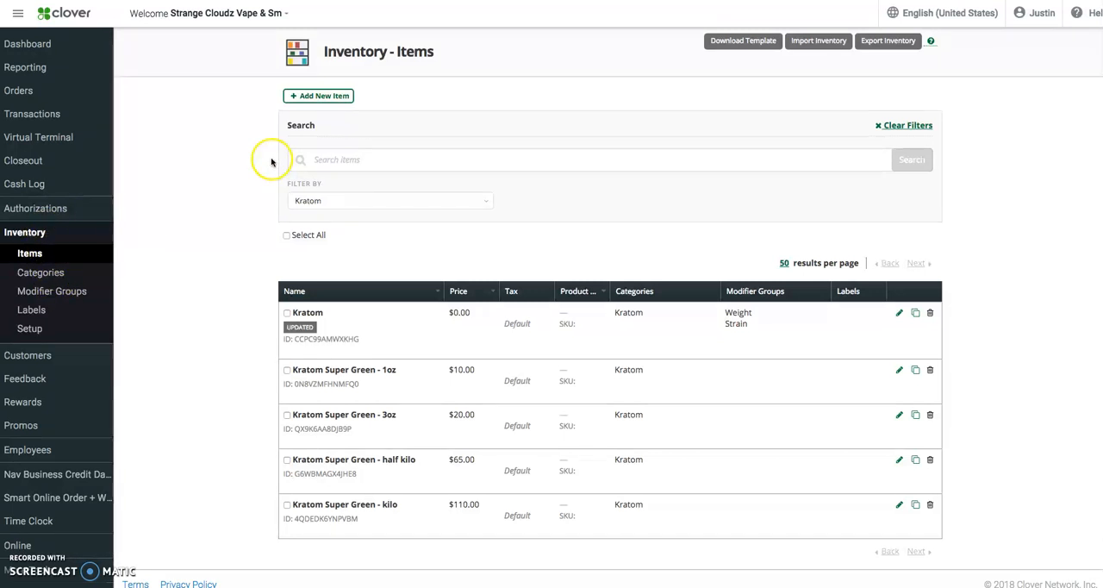
mouse_move(228, 280)
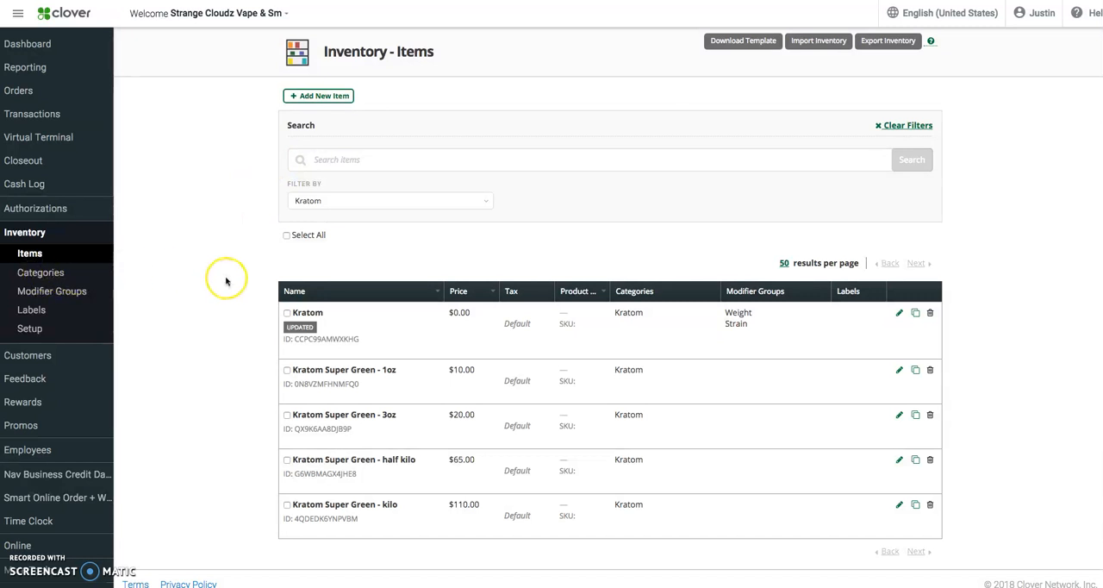
mouse_move(307, 301)
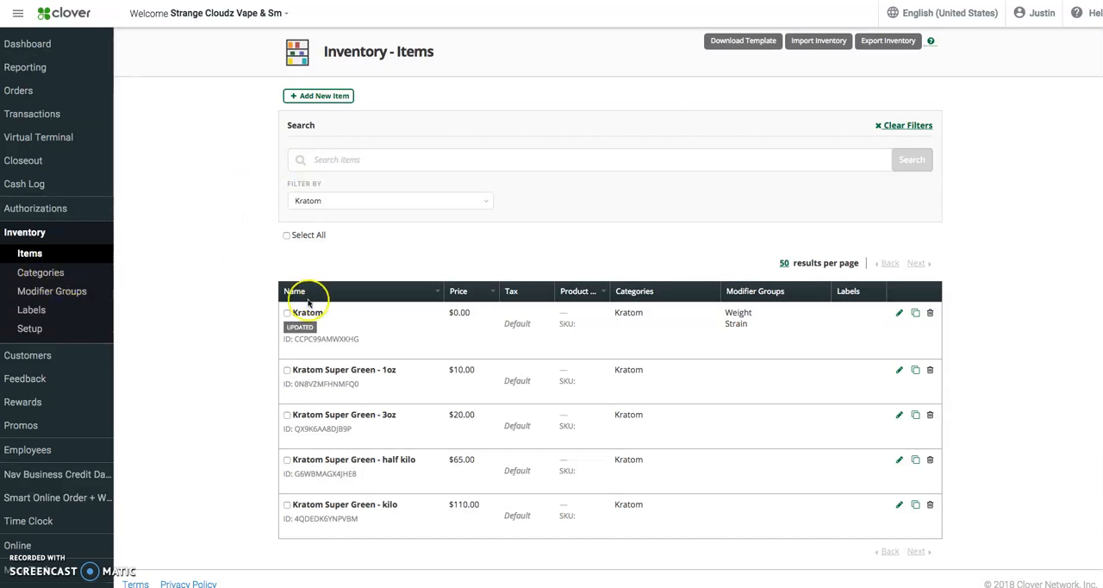
mouse_move(496, 317)
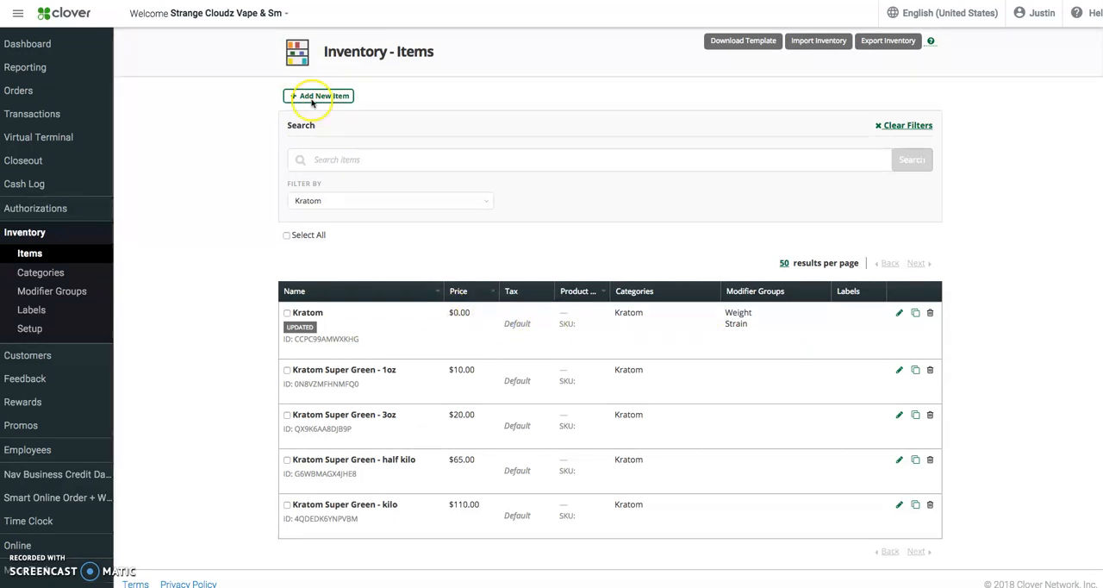
Step: Begin a new inventory item from the Kratom-filtered Items list
left_click(318, 96)
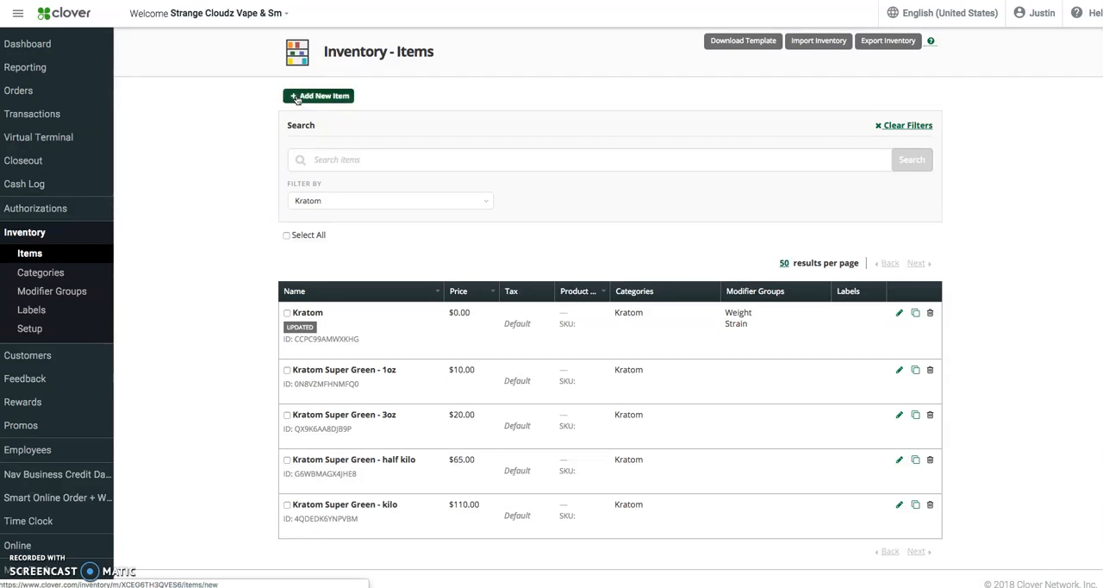
Step: Name the new item 'Kratom Test'
left_click(317, 97)
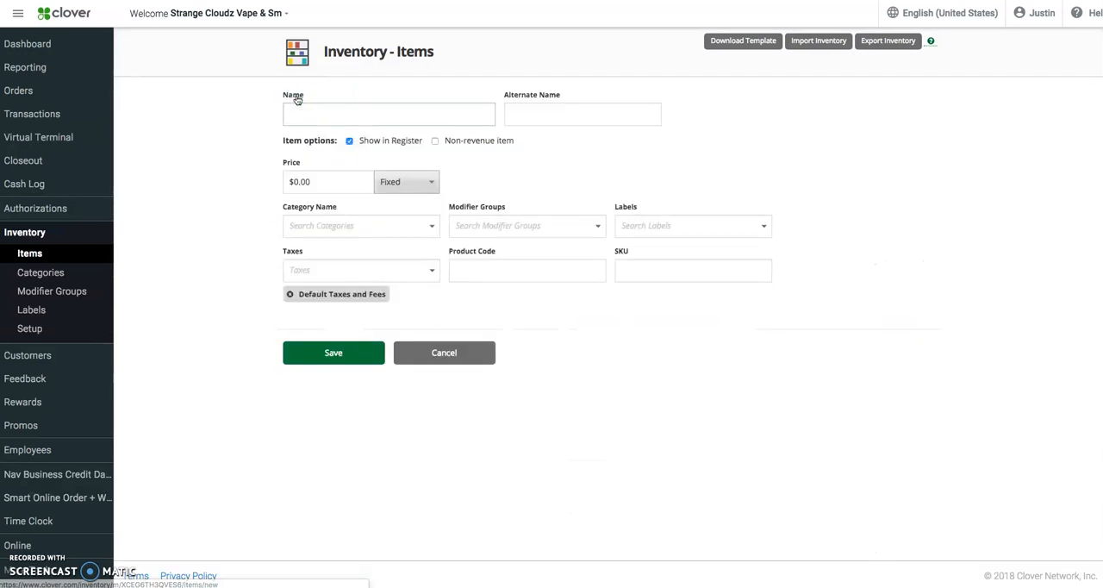
type("K")
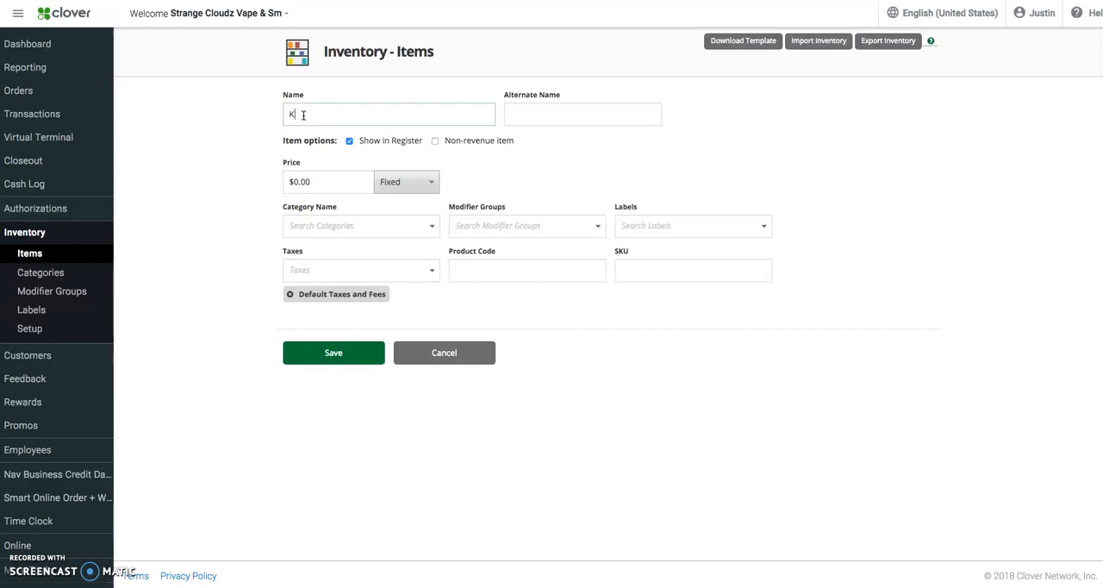
type("ratom Test")
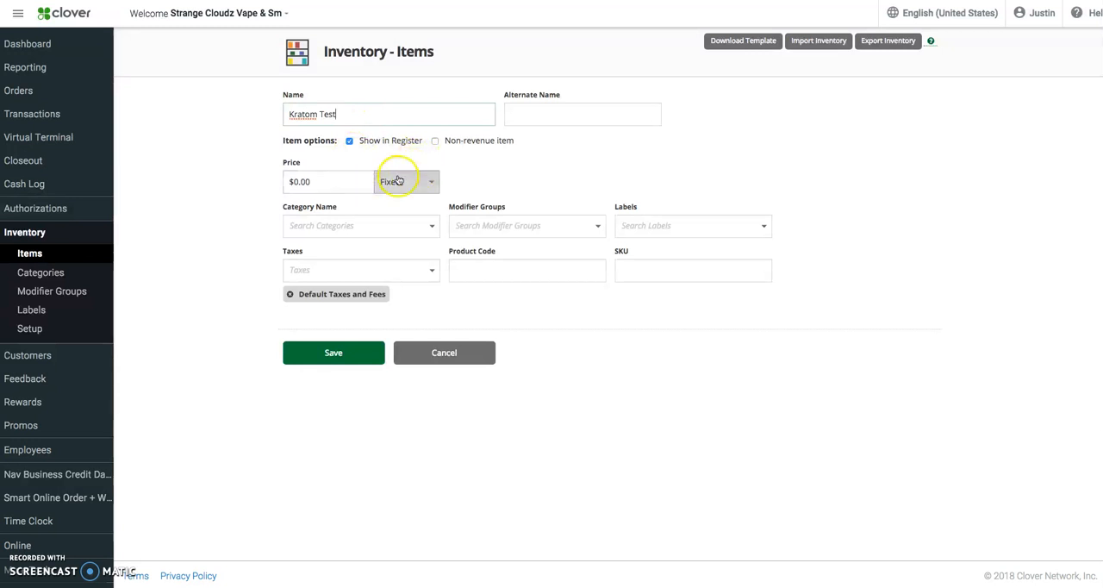
Step: Assign the item to the Kratom category and review the available price types
left_click(358, 224)
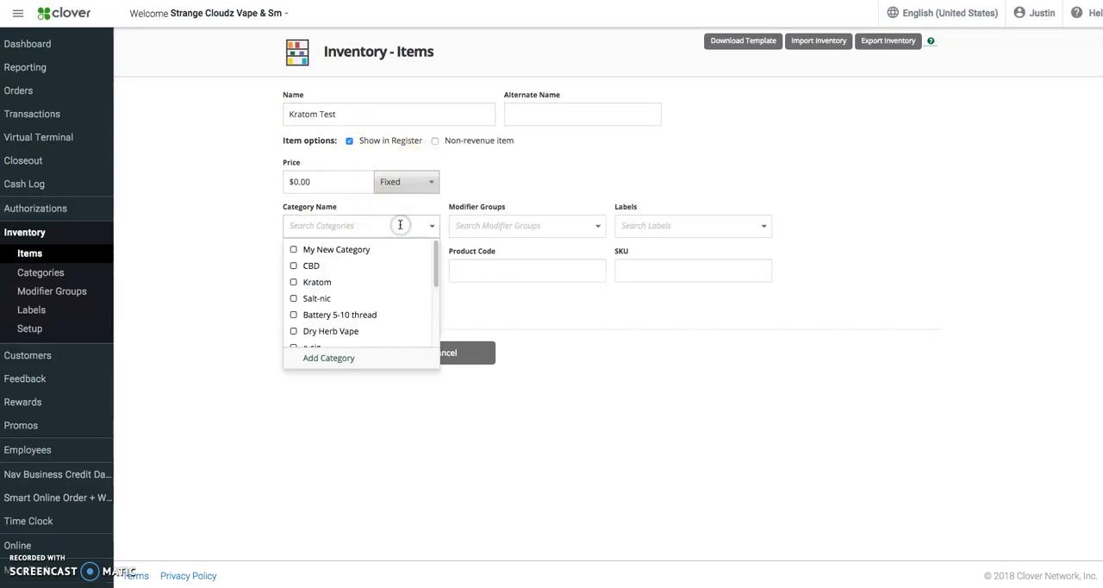
left_click(293, 282)
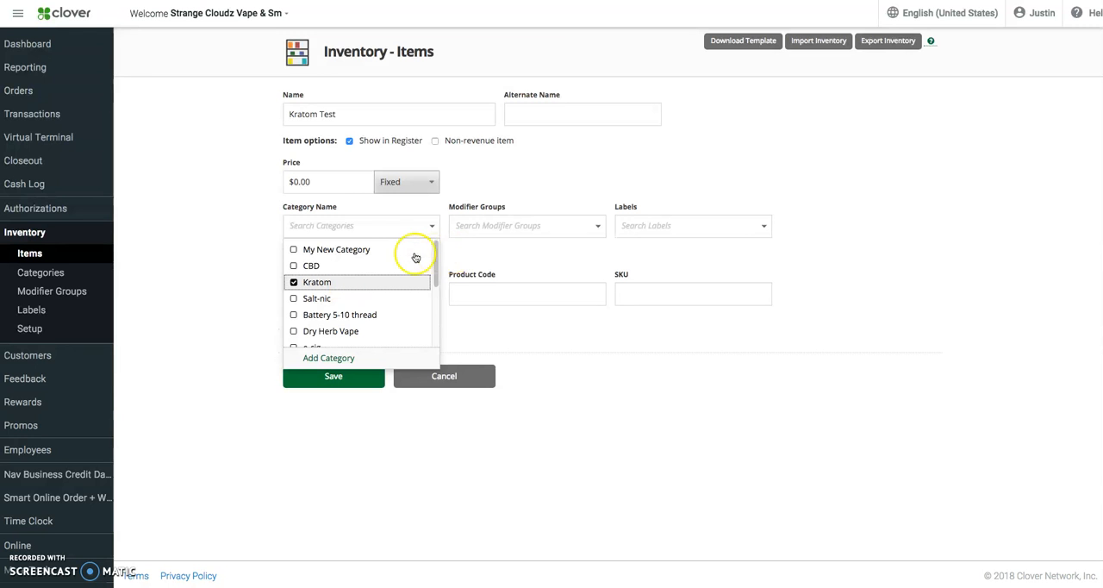
left_click(407, 182)
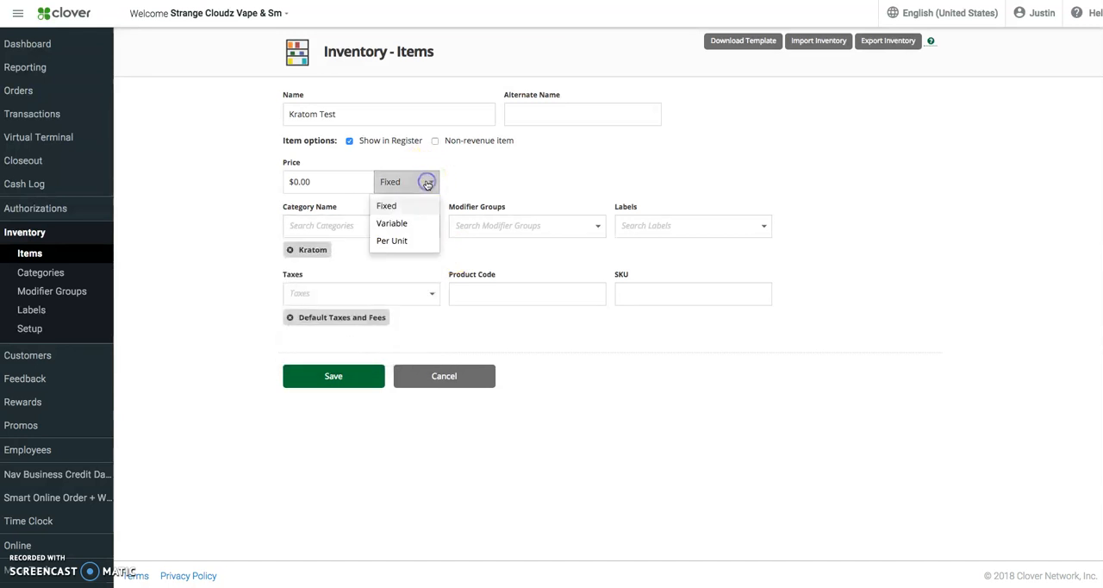
Step: Start creating a brand-new category from the category list, then cancel it
left_click(360, 224)
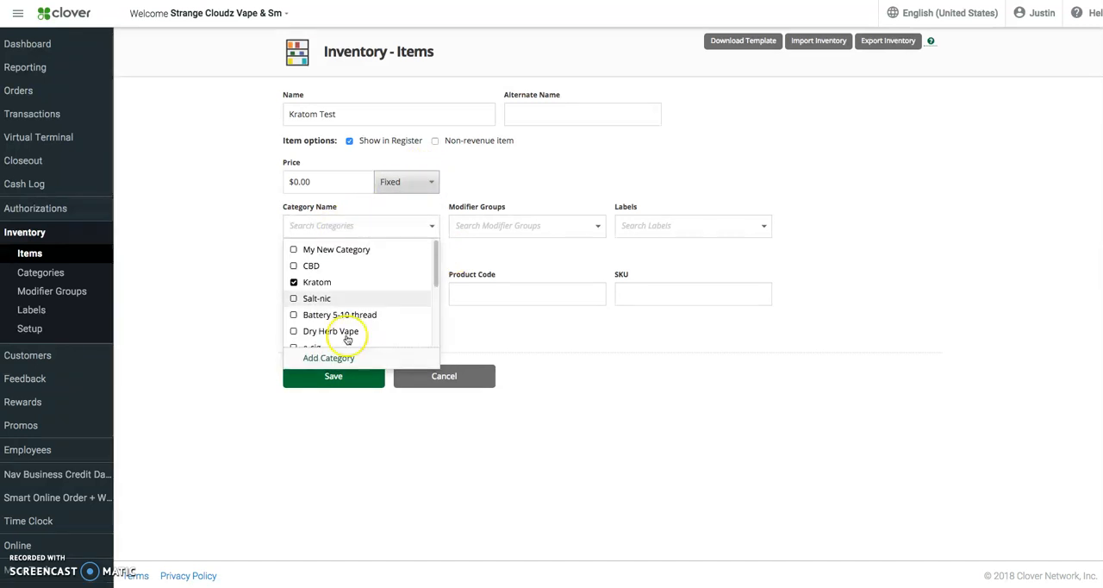
left_click(327, 358)
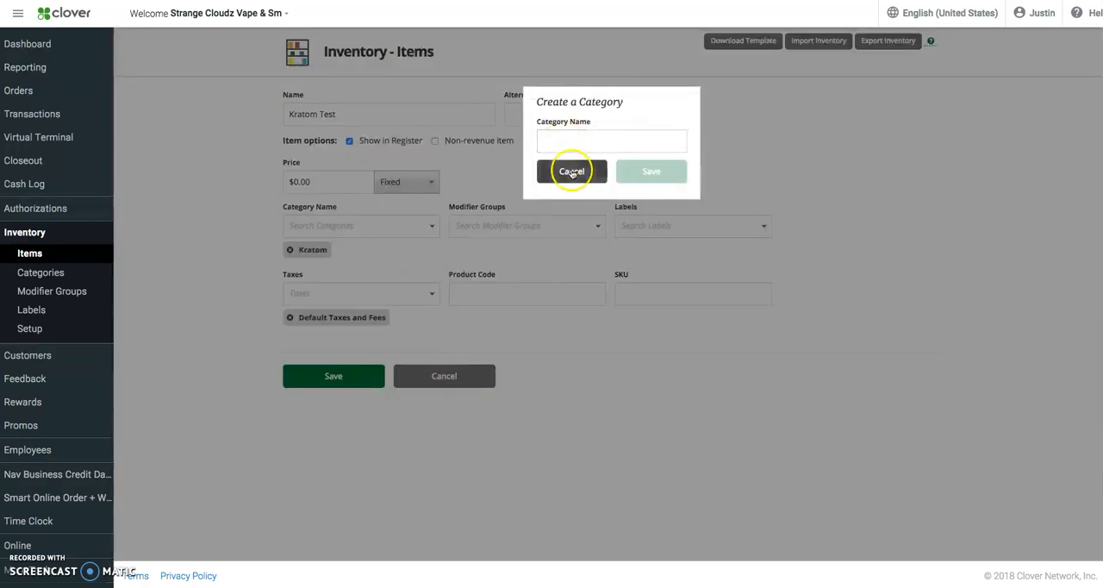
left_click(572, 170)
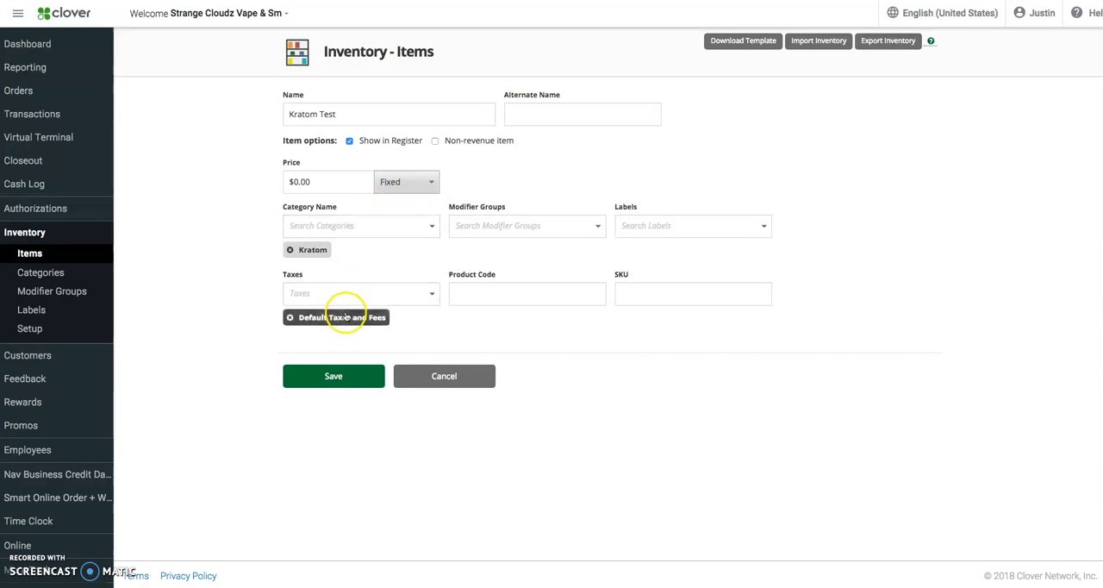
mouse_move(653, 250)
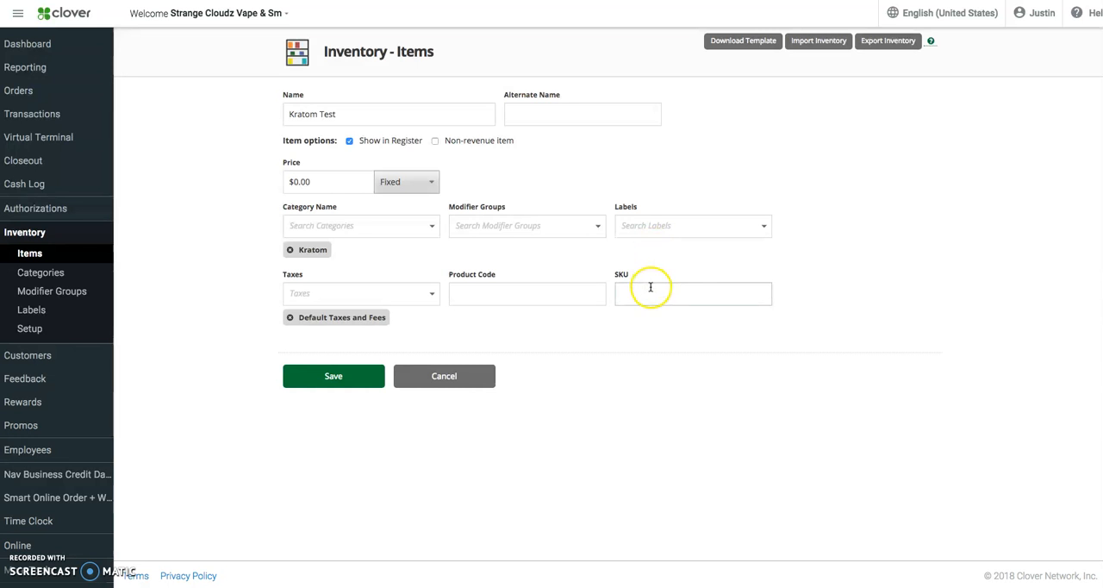
mouse_move(489, 157)
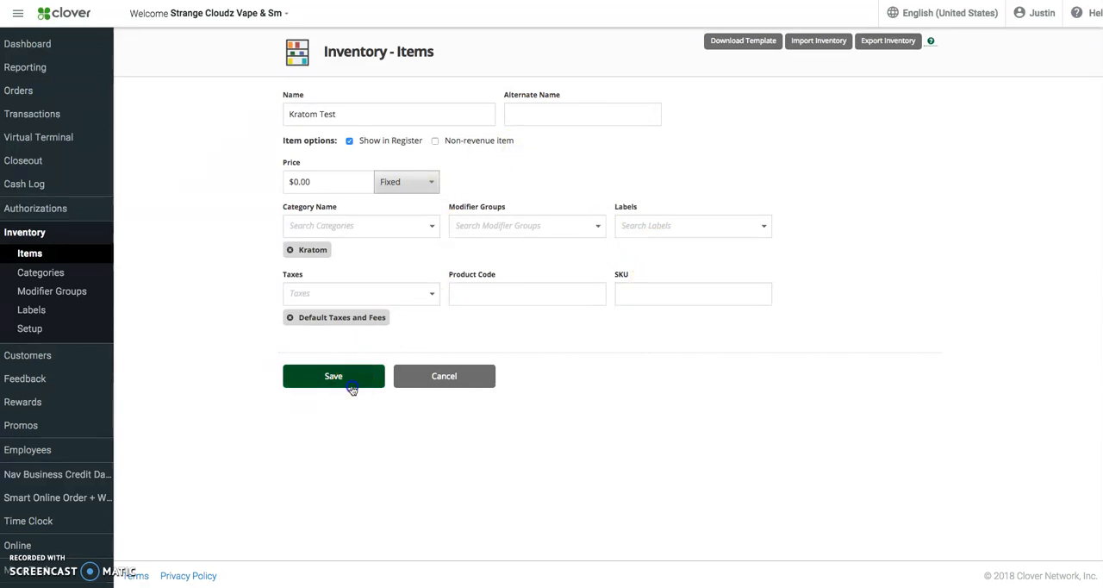
Step: Save Kratom Test so it appears marked New in the Kratom items list
left_click(335, 375)
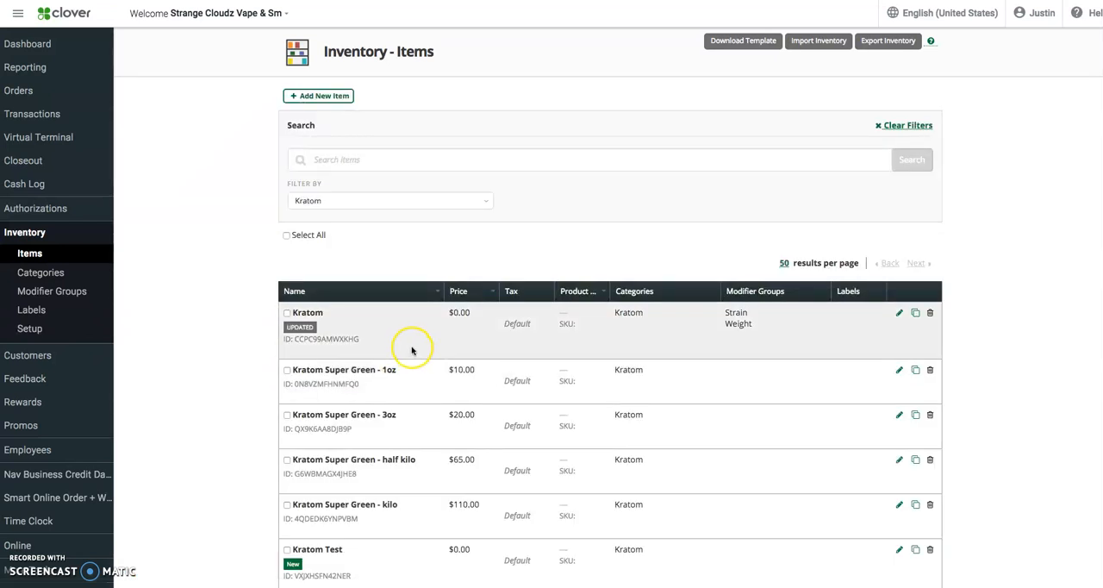
mouse_move(376, 353)
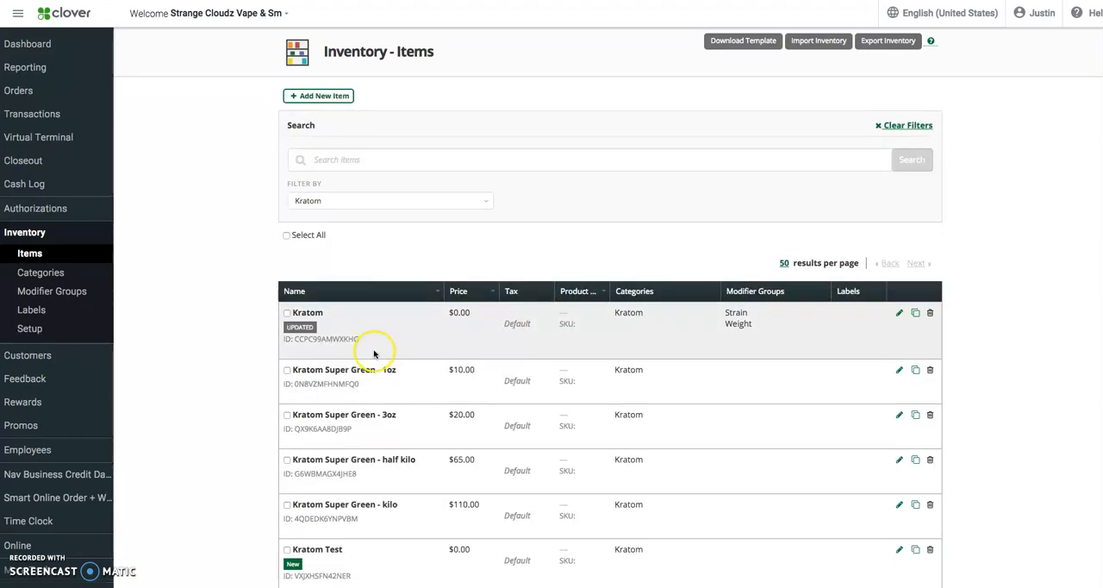
scroll("down", 3)
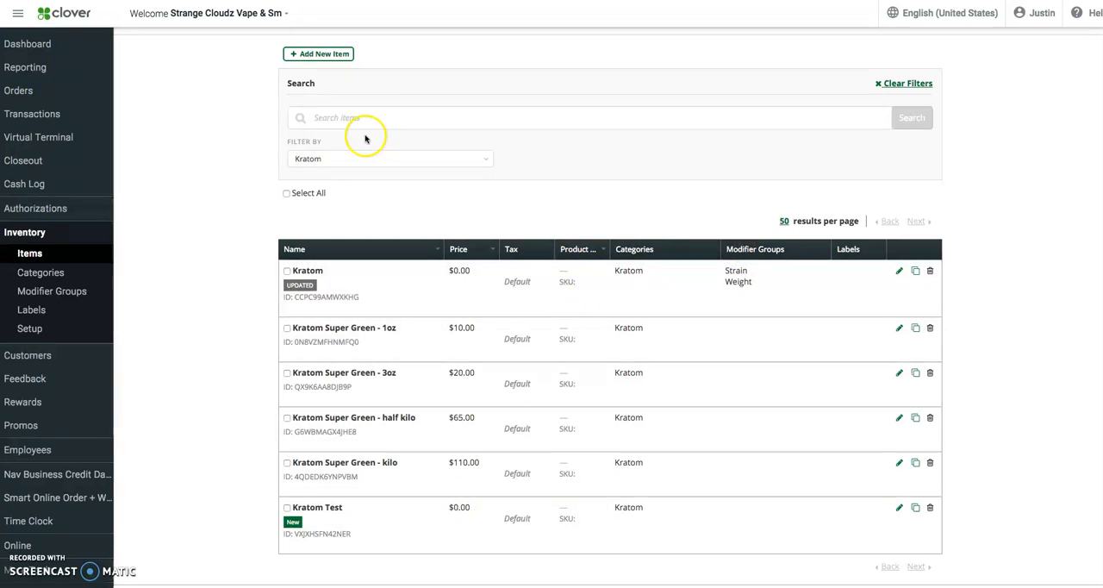
left_click(51, 290)
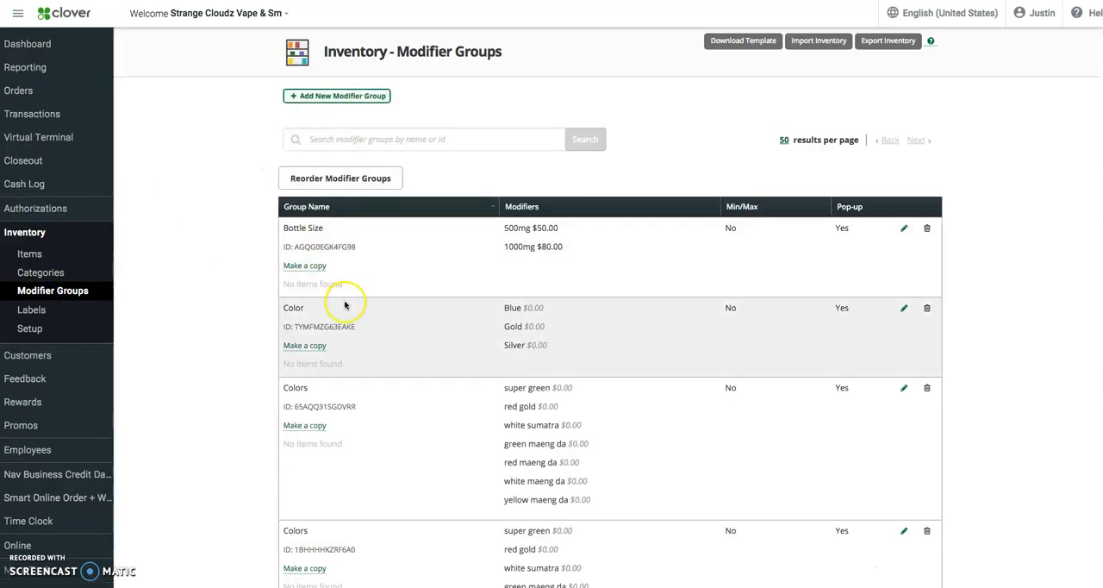
Step: Scroll the Modifier Groups list to the Weight group with its 1oz, 3oz, half-kilo and Kilo options
scroll("down", 3)
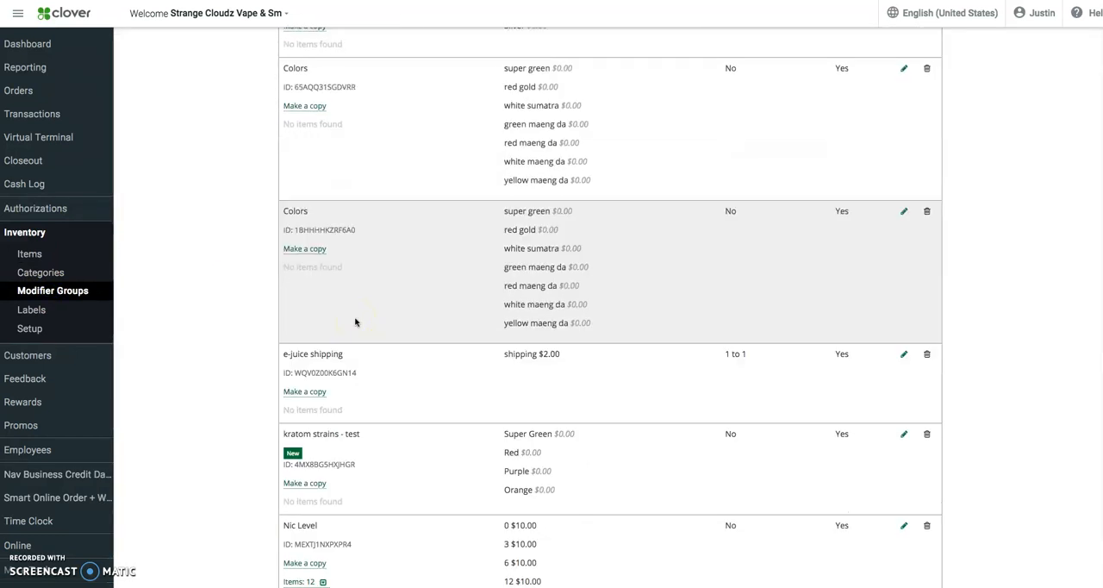
scroll("down", 3)
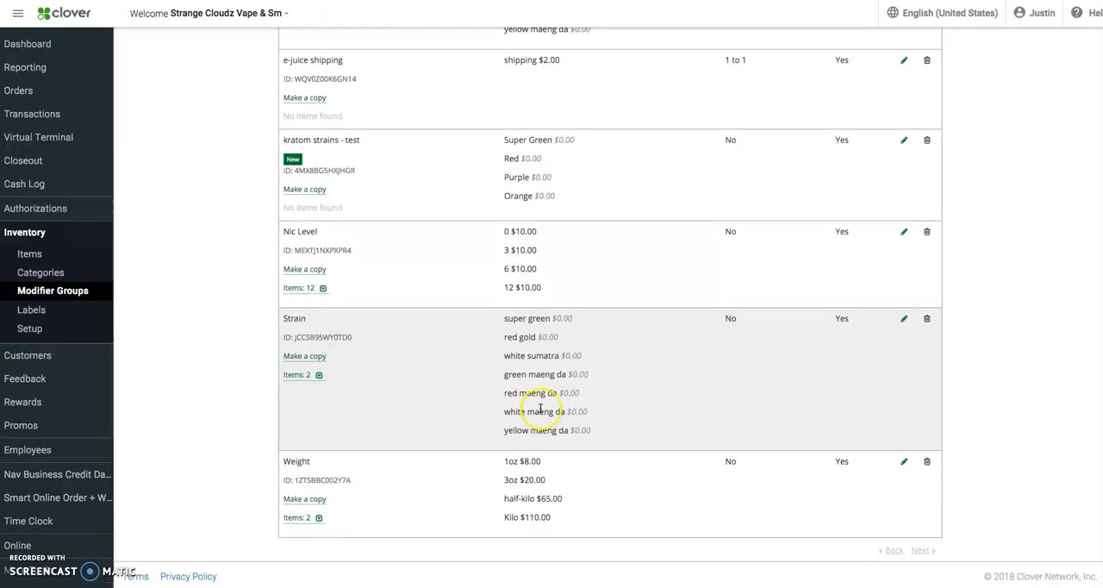
mouse_move(844, 382)
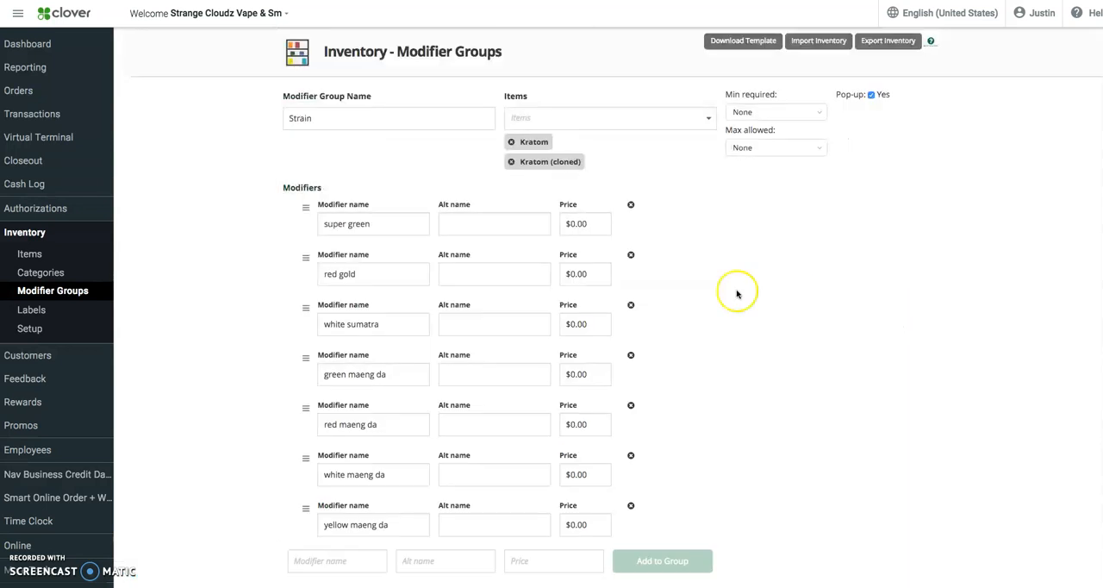
scroll("down", 3)
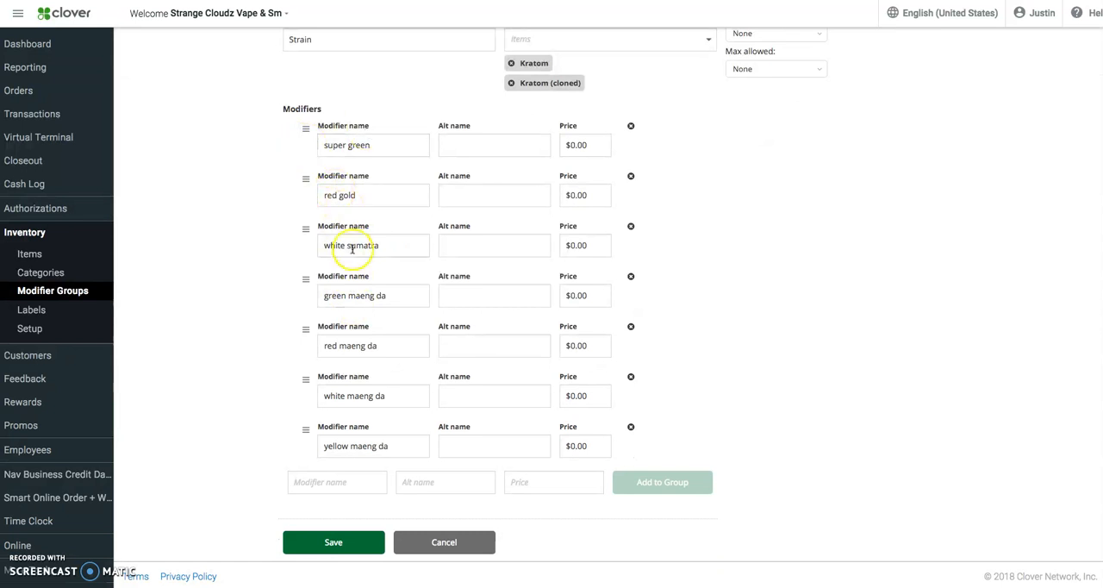
mouse_move(379, 267)
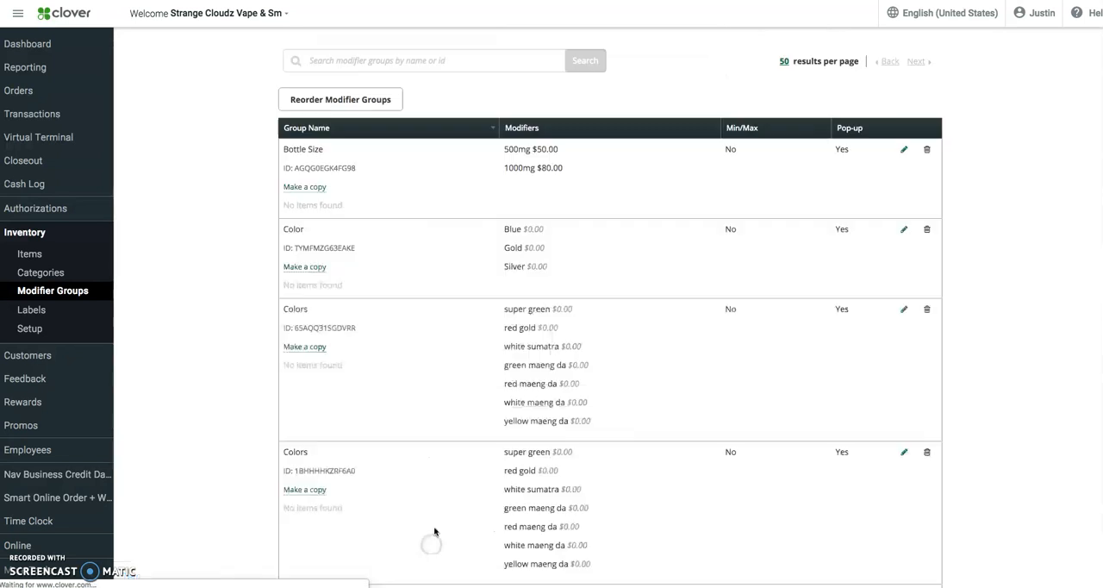
scroll("down", 3)
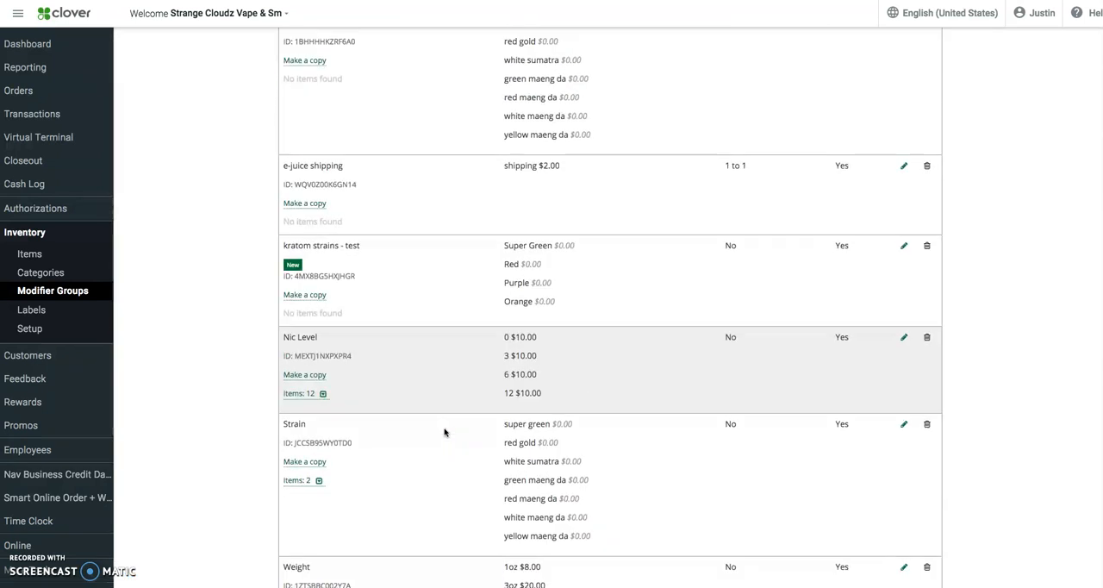
scroll("down", 3)
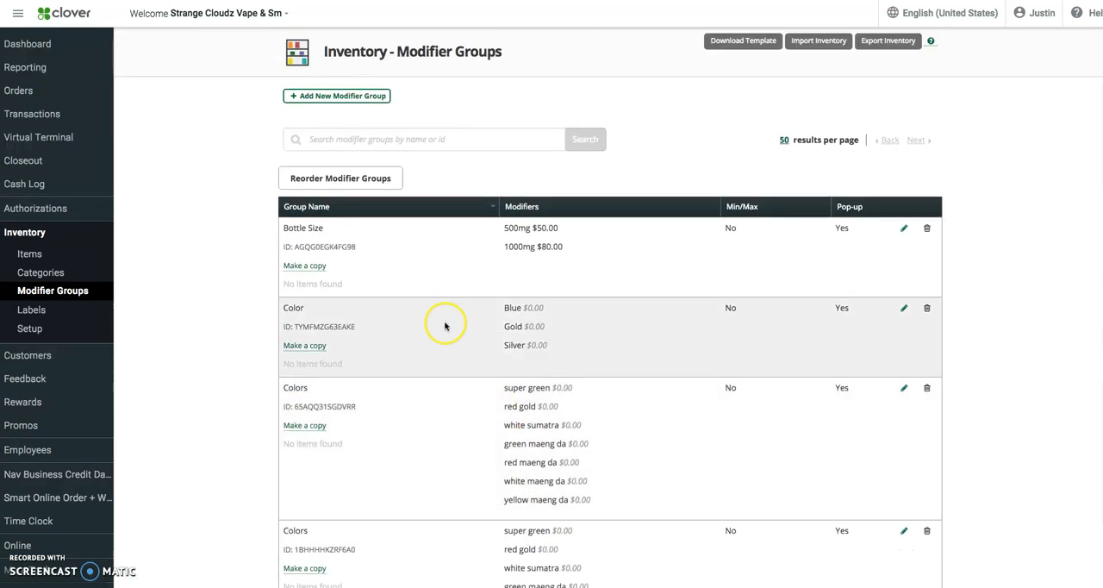
scroll("down", 3)
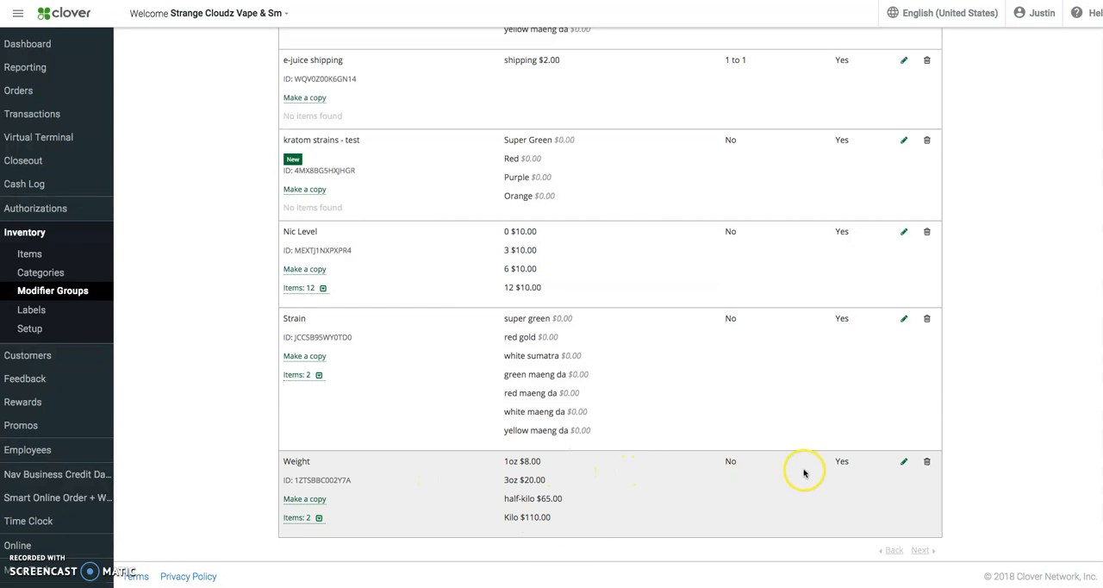
Step: Add a '1 lb' option priced 25.00 to the Weight modifier group
left_click(902, 462)
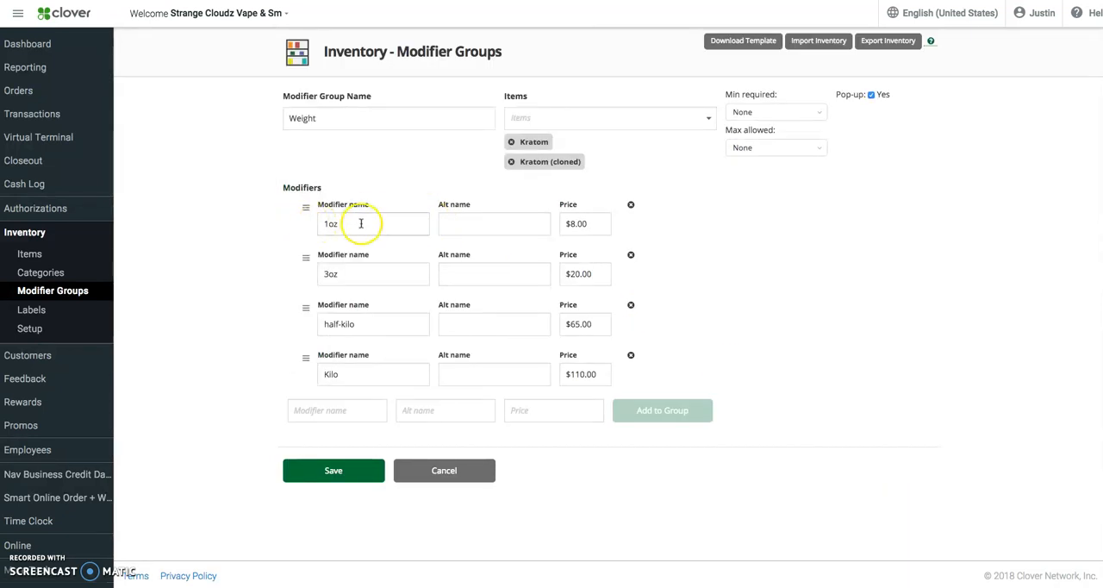
left_click(585, 224)
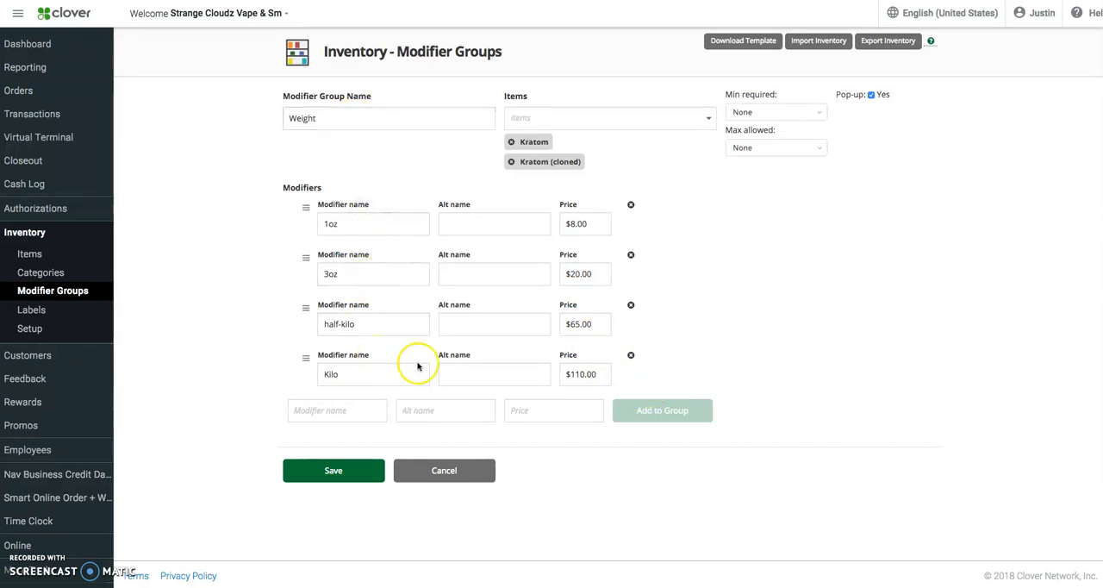
left_click(337, 410)
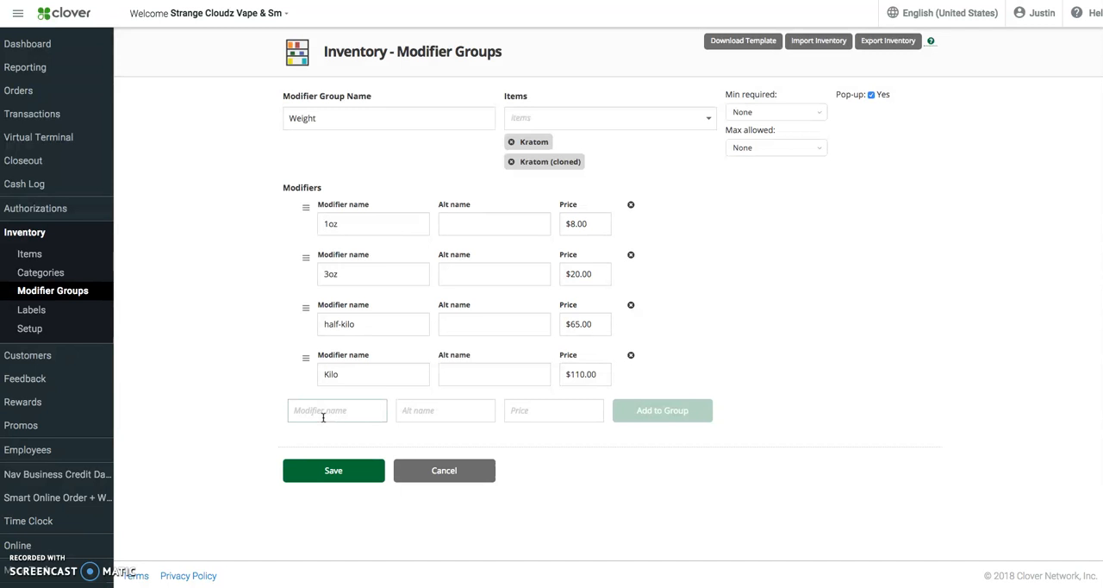
type("lb")
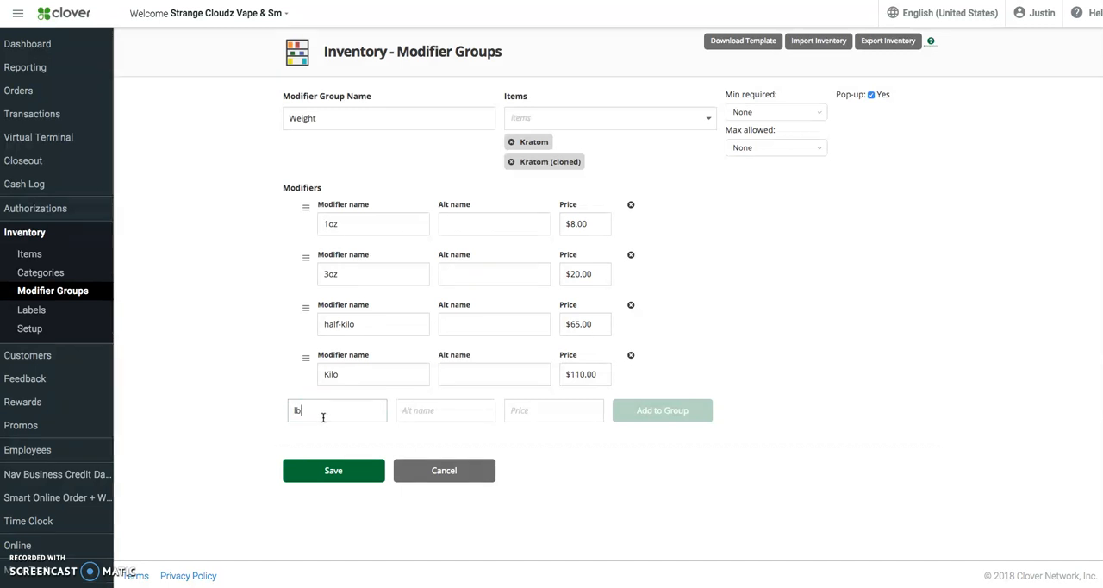
type("1")
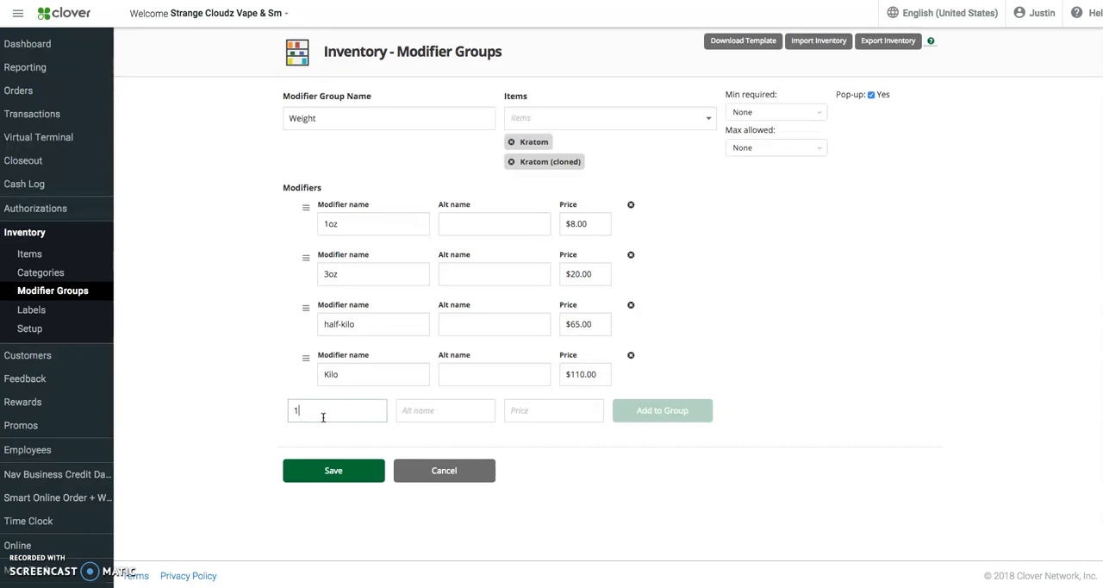
type("lb")
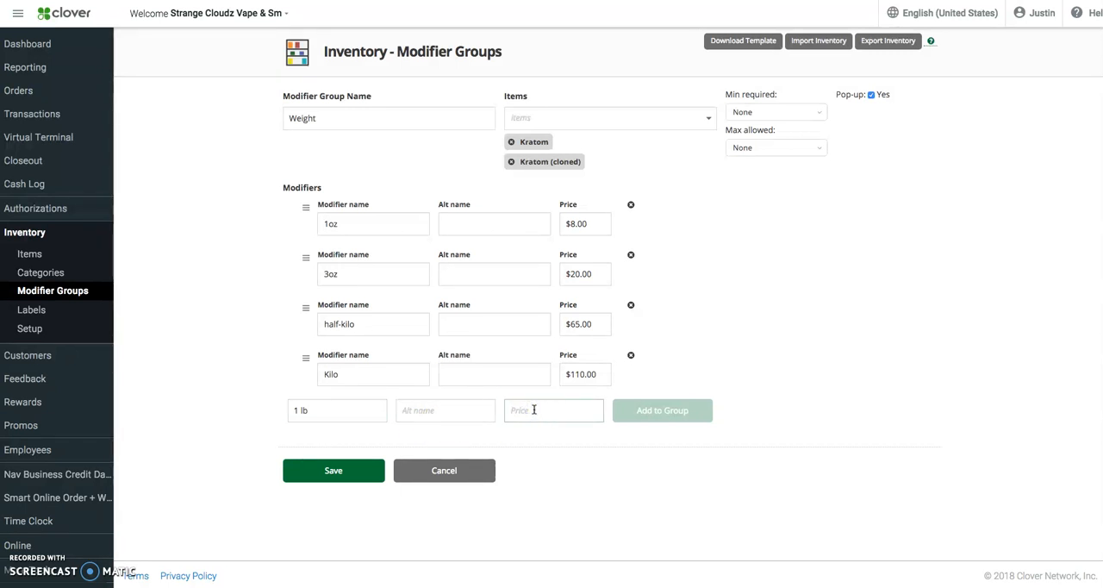
type("25.00")
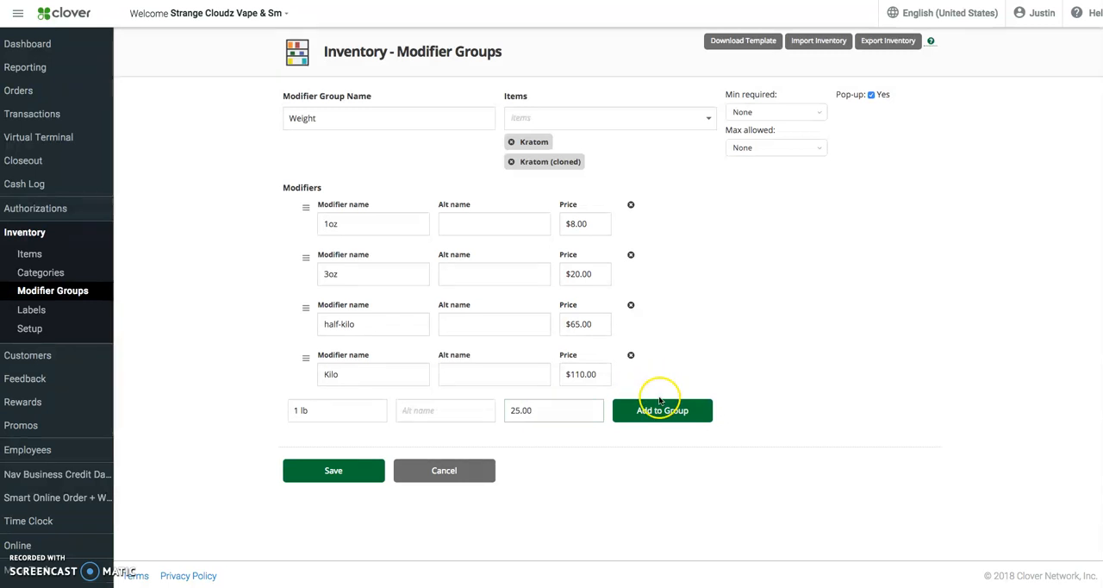
left_click(661, 411)
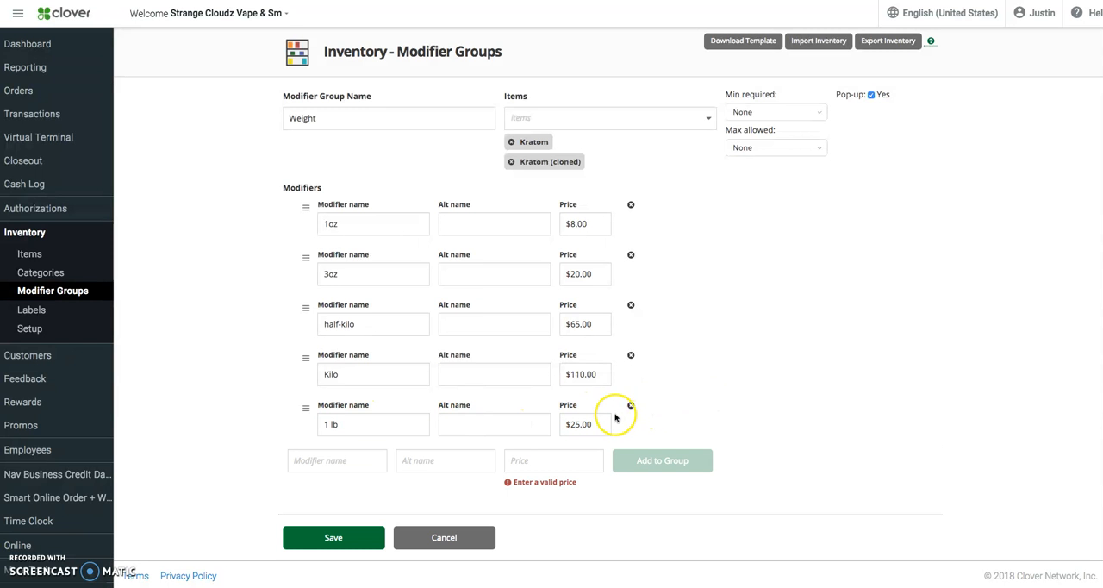
Step: Save the updated Weight modifier group so it shows as updated
left_click(586, 424)
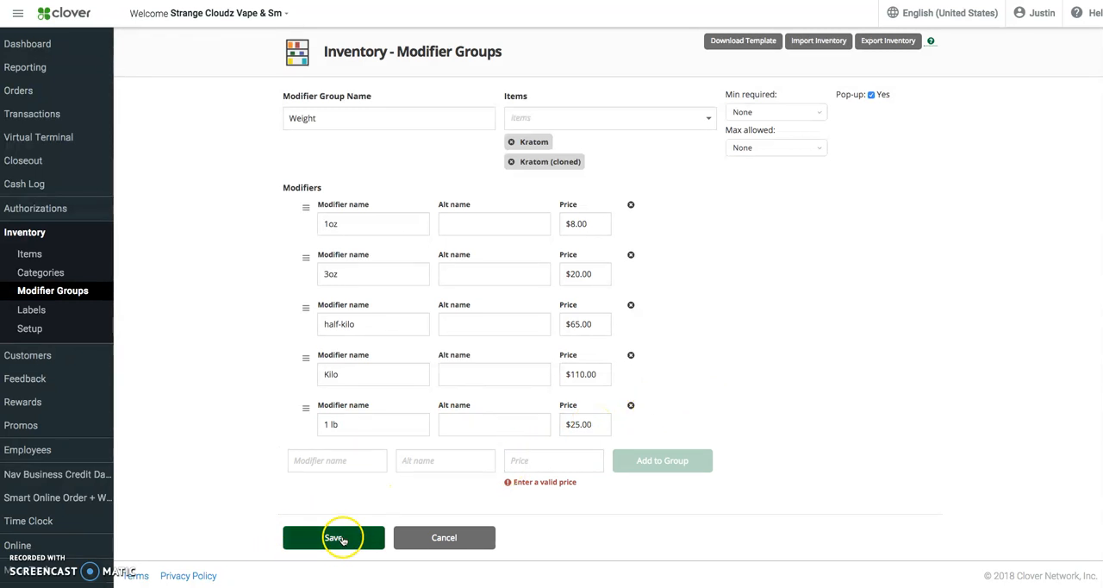
left_click(335, 538)
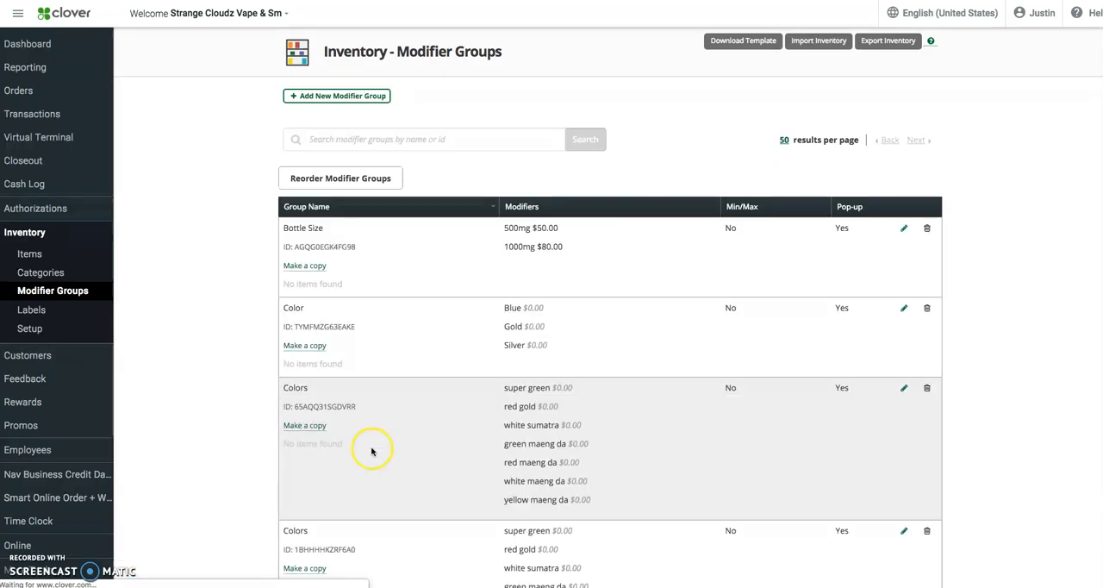
mouse_move(531, 282)
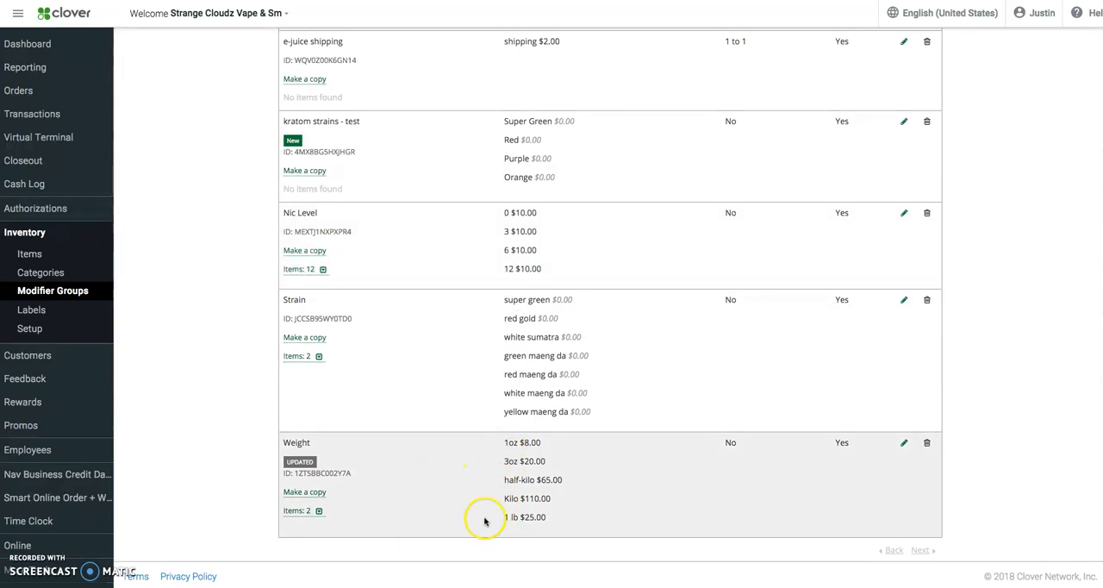
mouse_move(686, 472)
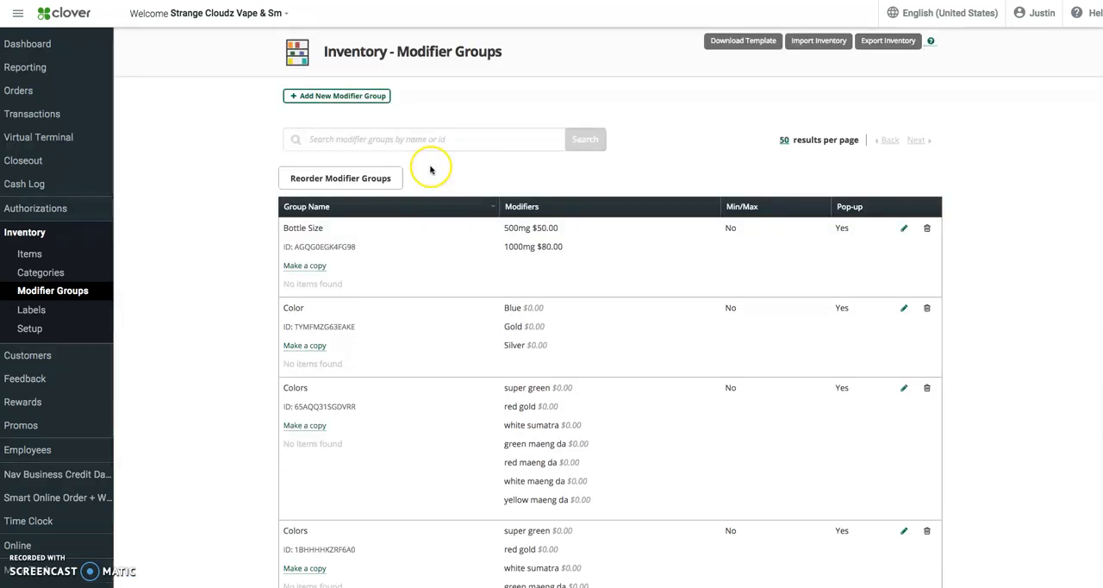
scroll("down", 3)
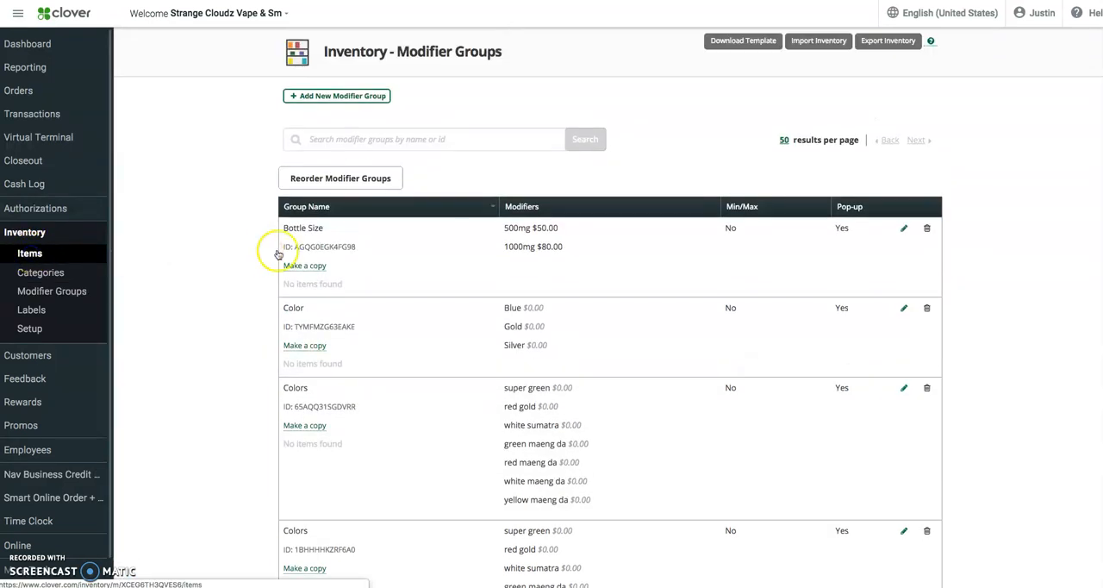
Step: Filter the inventory Items list to the Kratom category, showing Kratom with Strain and Weight groups
left_click(29, 252)
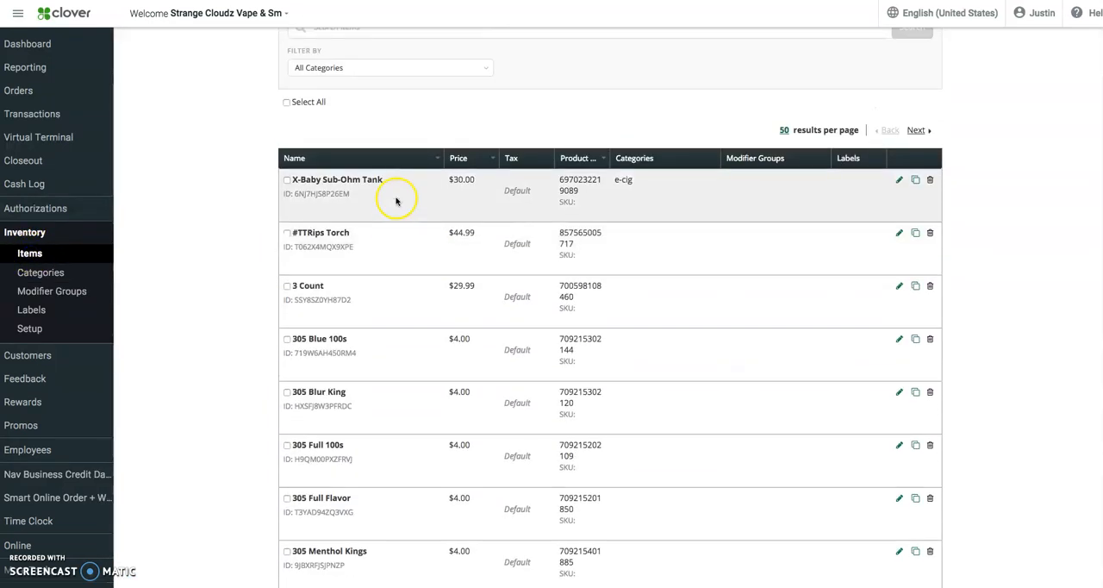
left_click(389, 67)
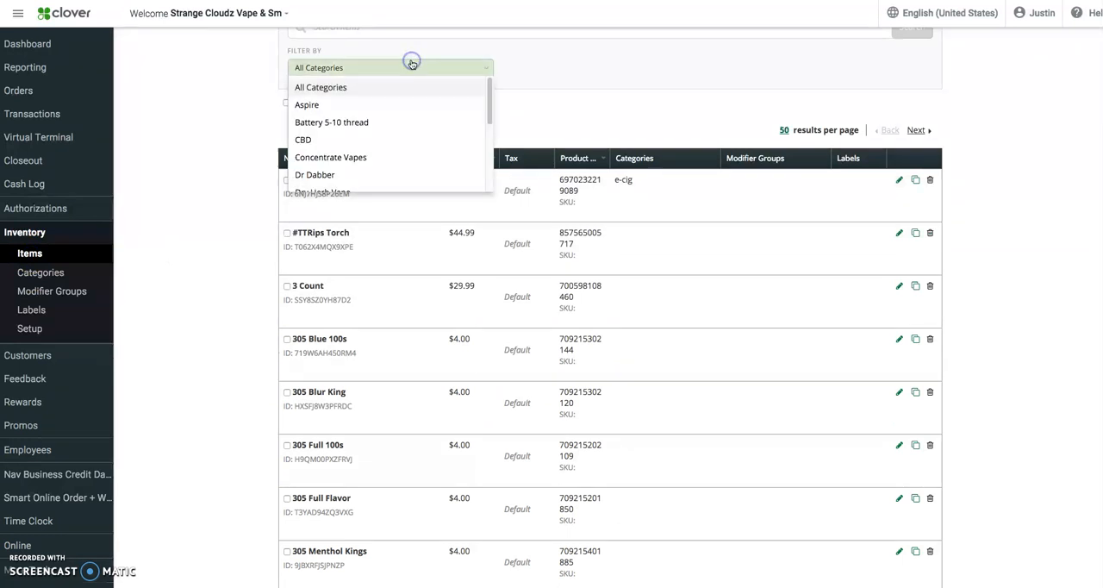
scroll("down", 3)
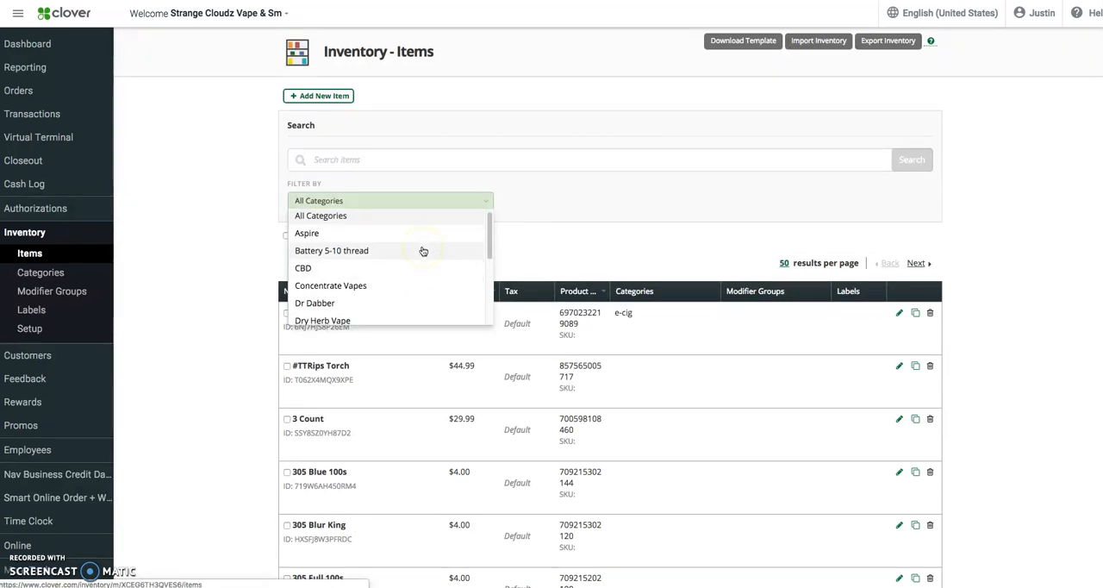
scroll("down", 3)
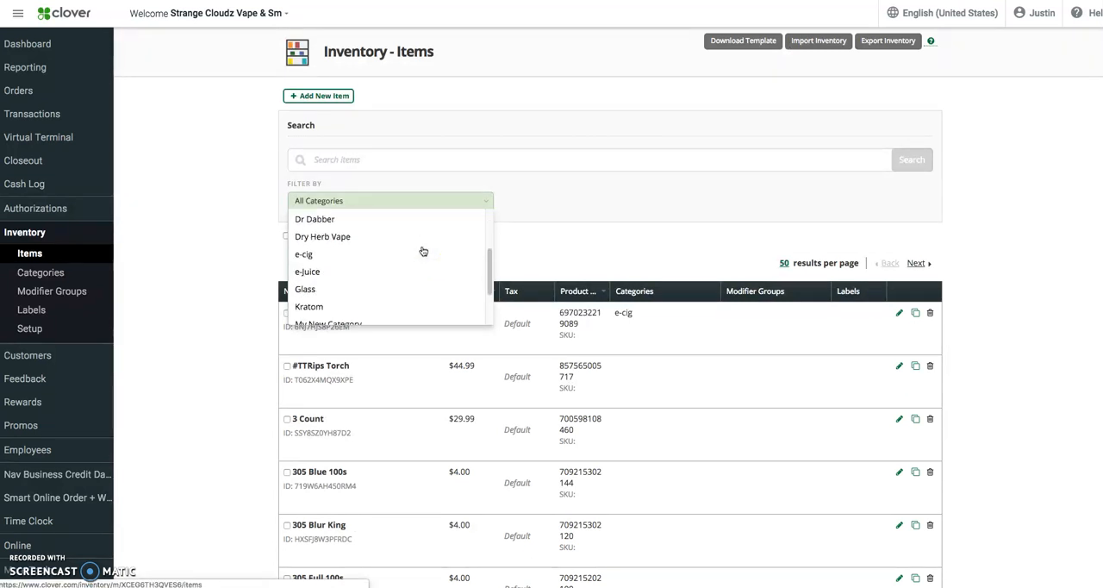
left_click(308, 307)
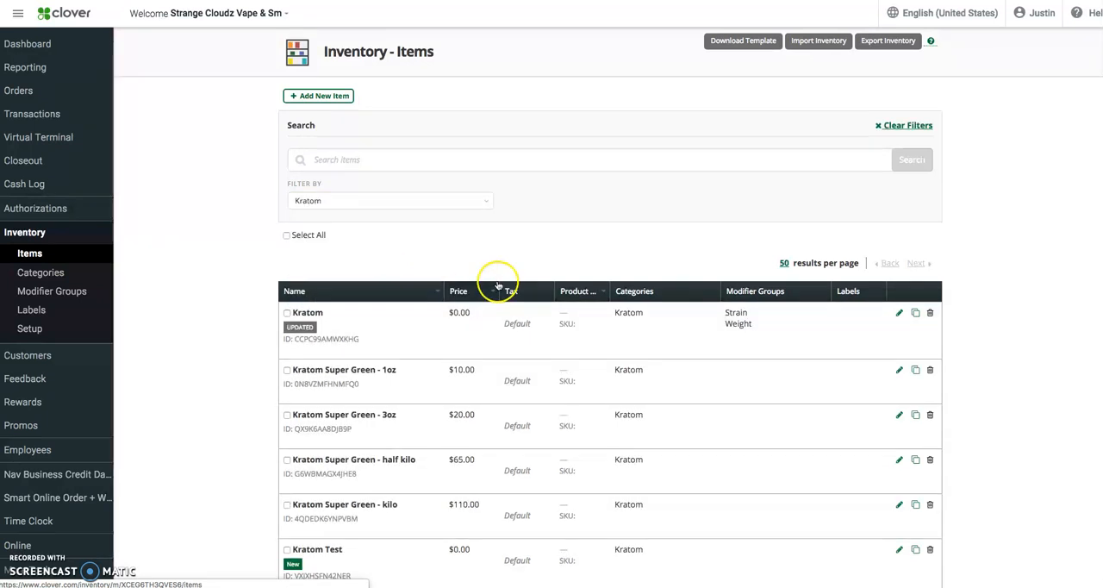
scroll("down", 3)
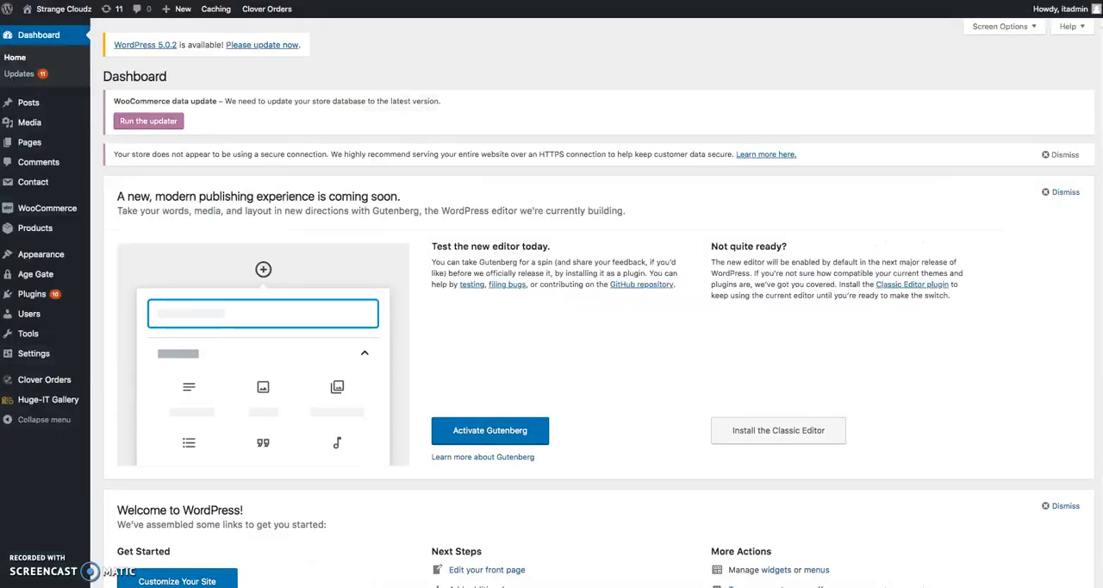
Step: Reach the Clover Orders plugin's Import inventory page with its Manual Sync options
left_click(45, 379)
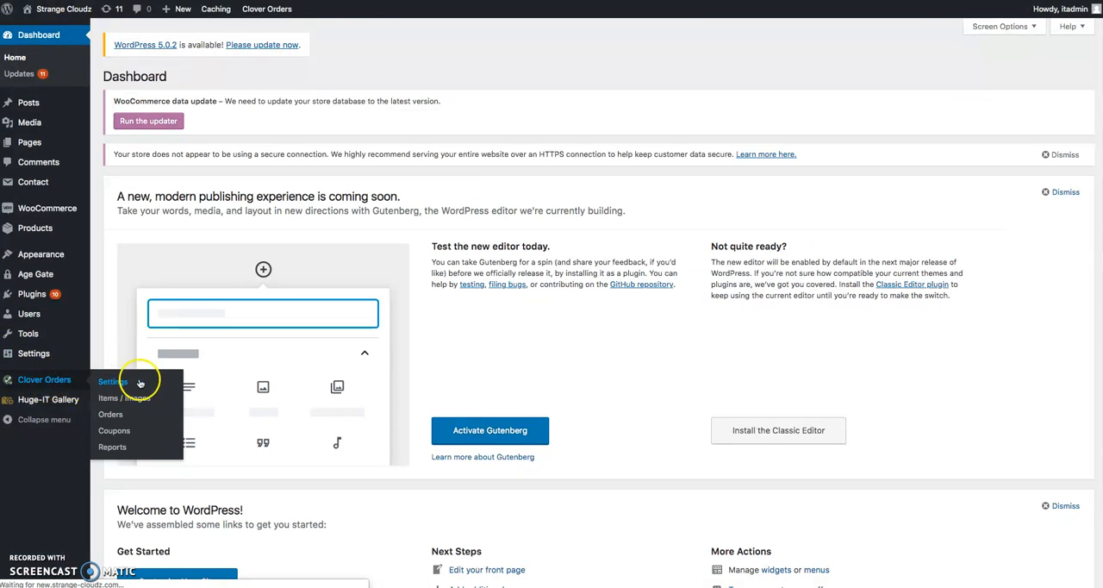
left_click(112, 382)
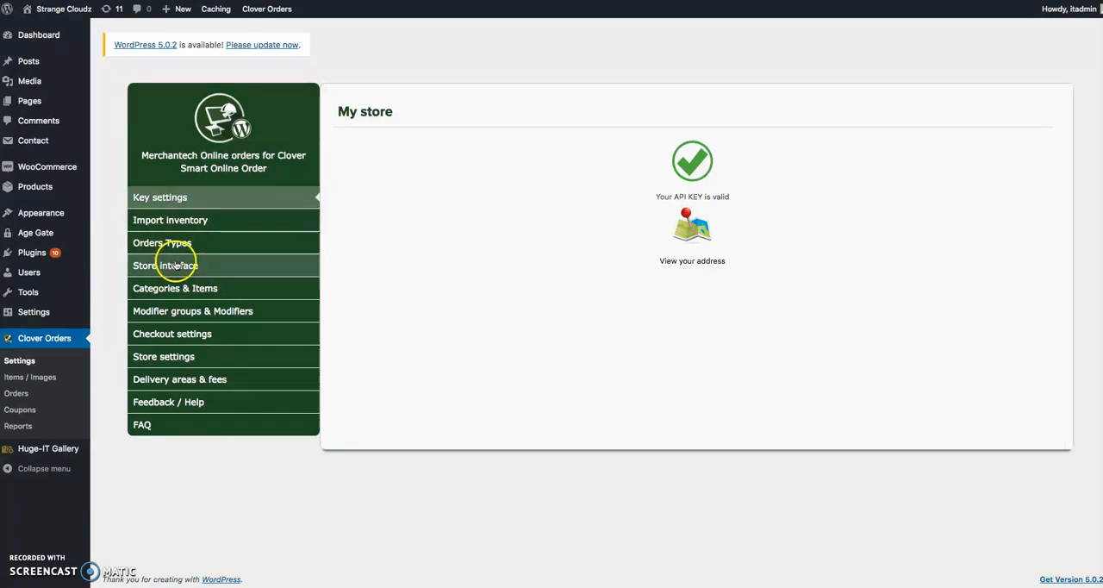
left_click(169, 220)
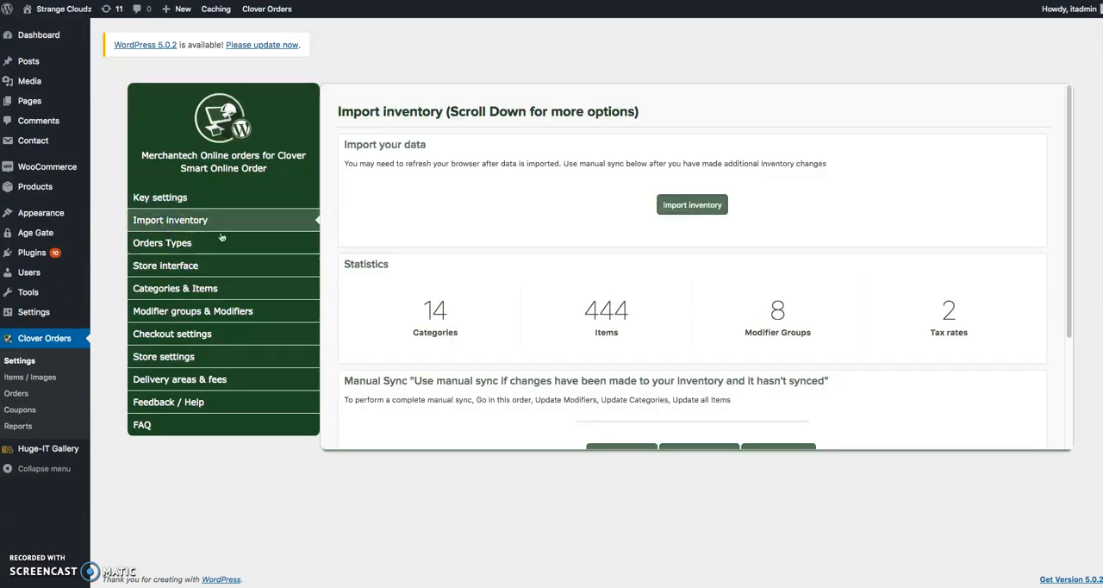
scroll("down", 3)
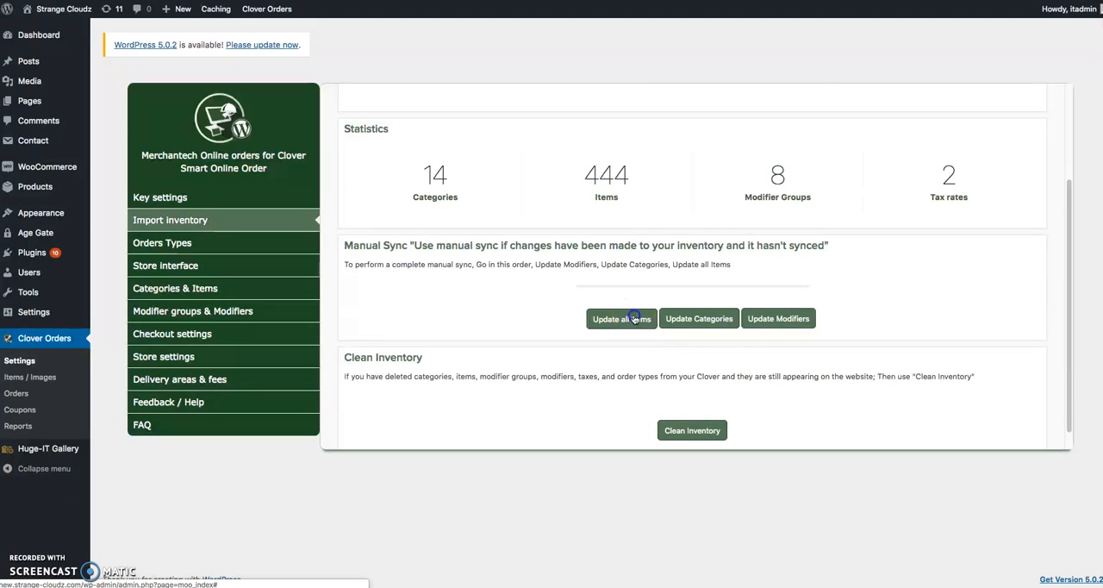
Step: Update all items from Clover and confirm the items-updated message
left_click(621, 317)
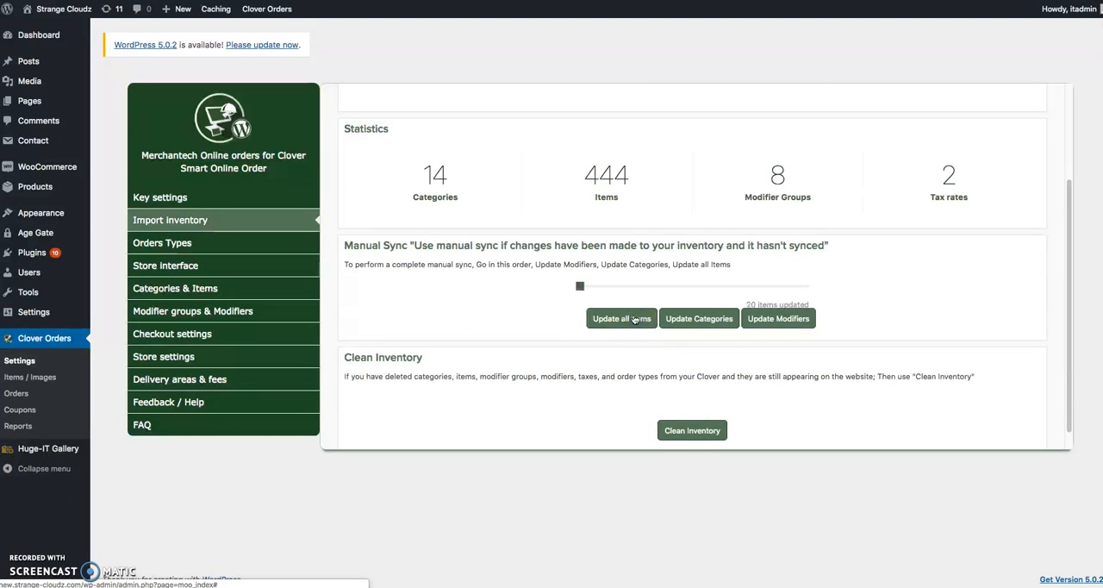
left_click(620, 317)
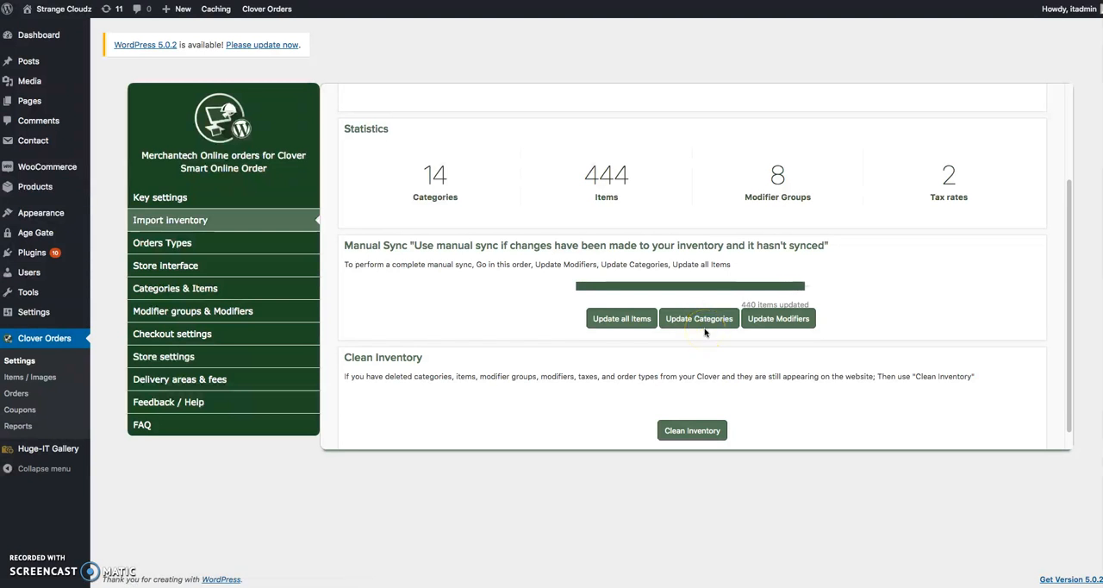
left_click(699, 317)
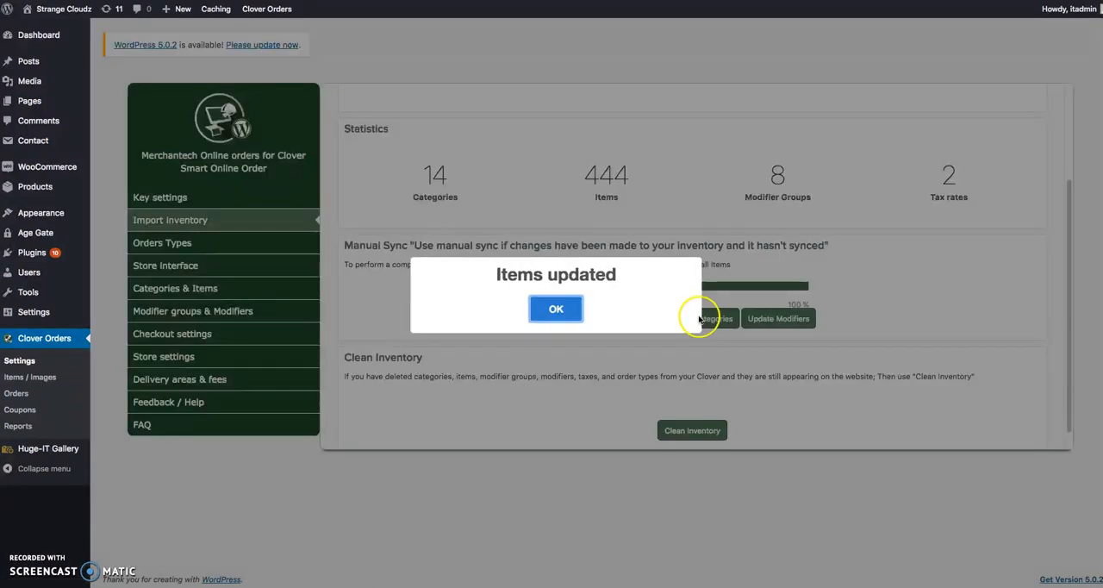
left_click(555, 308)
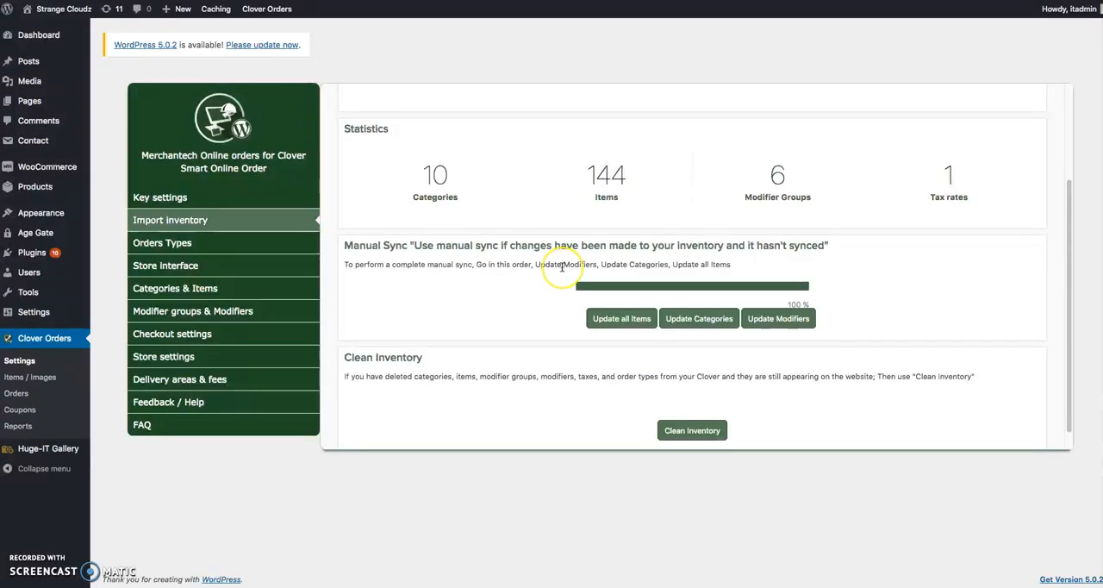
Step: Update categories and modifiers from Clover, confirming each, then head to the live store
left_click(697, 317)
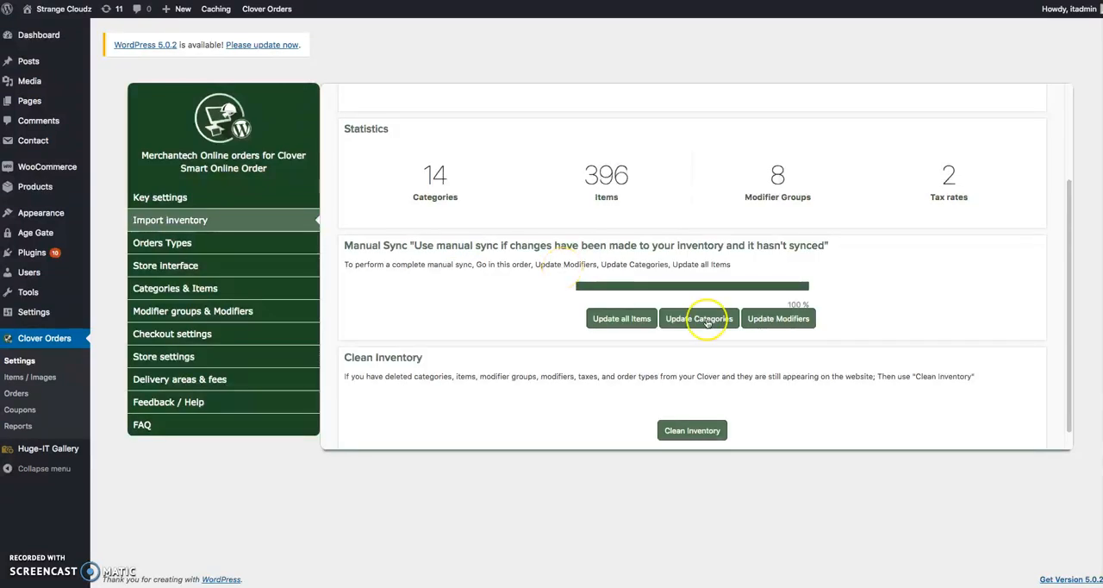
left_click(697, 317)
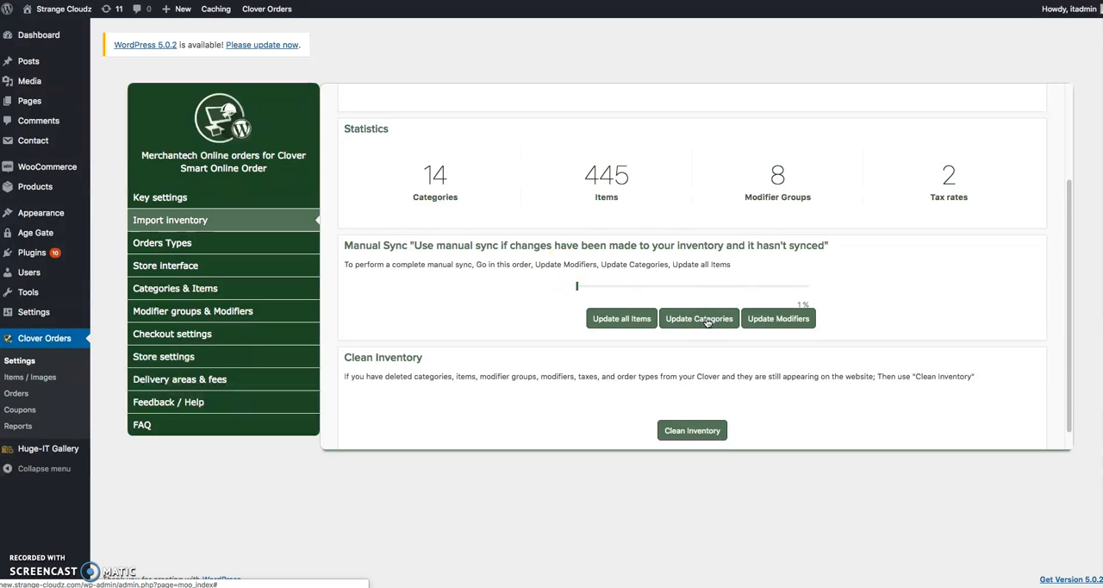
left_click(698, 317)
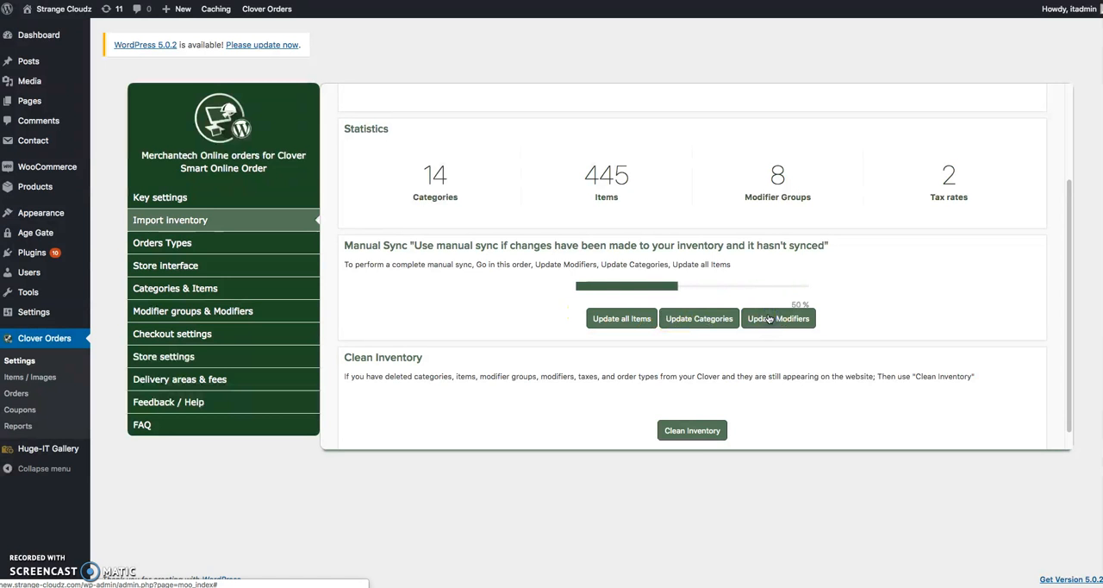
left_click(777, 317)
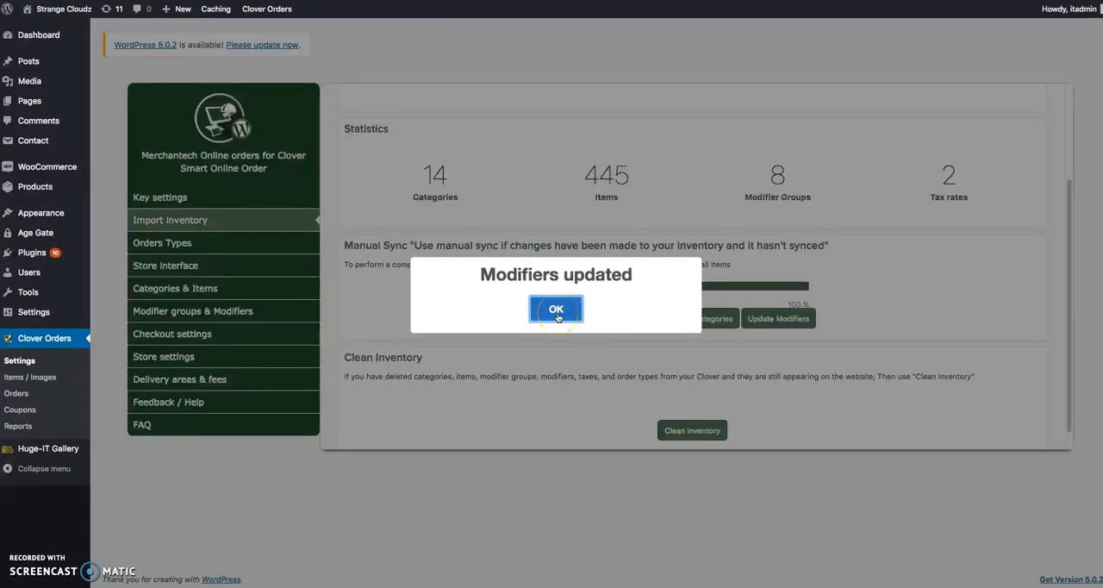
left_click(555, 309)
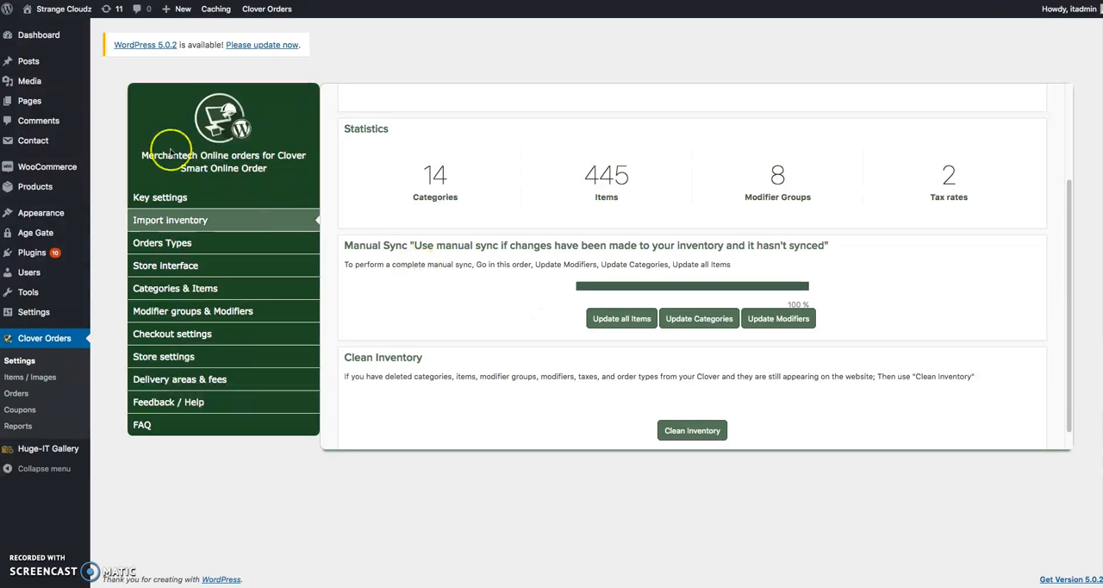
left_click(66, 8)
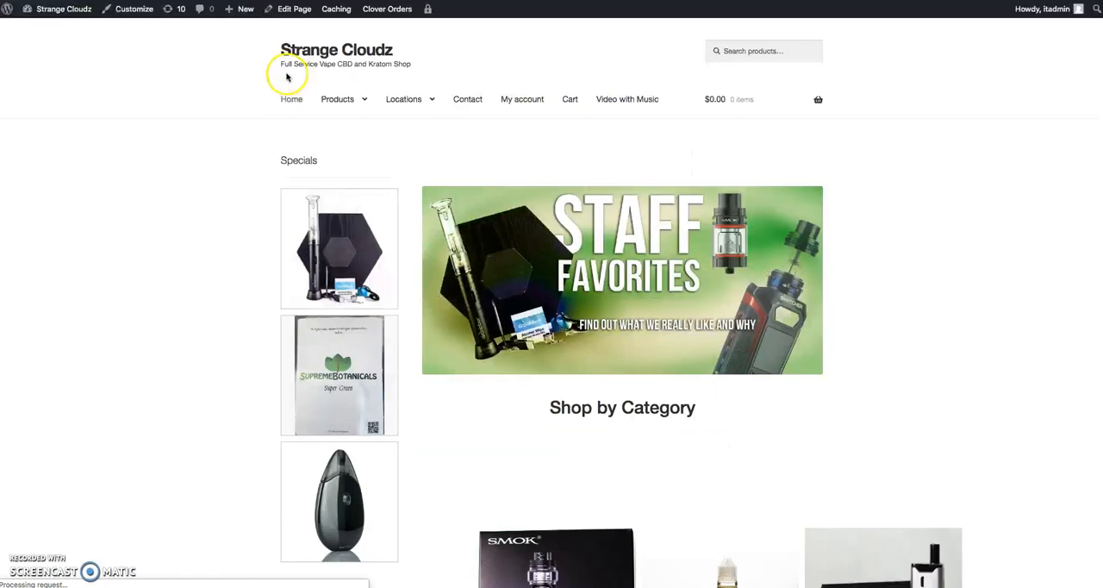
Step: From Shop by Category, enter the KRATOM category and view the Kratom product's details
scroll("down", 3)
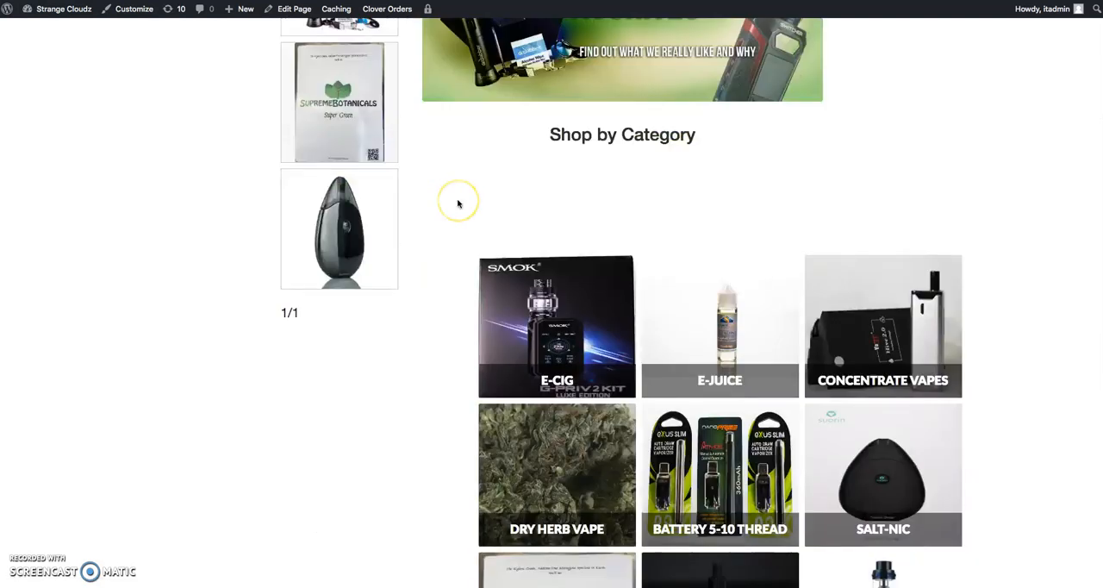
scroll("down", 3)
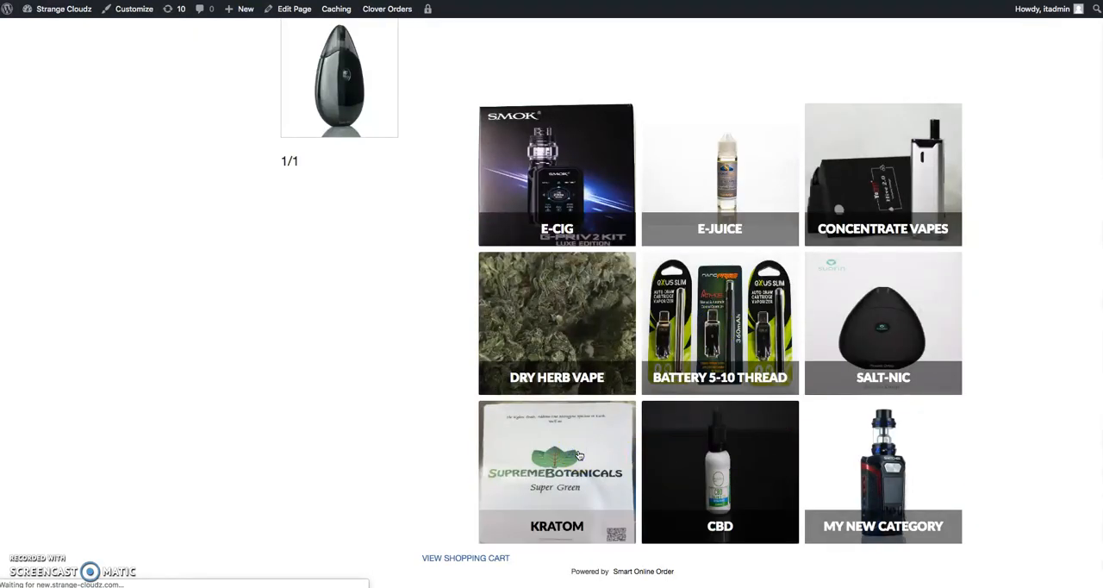
left_click(556, 472)
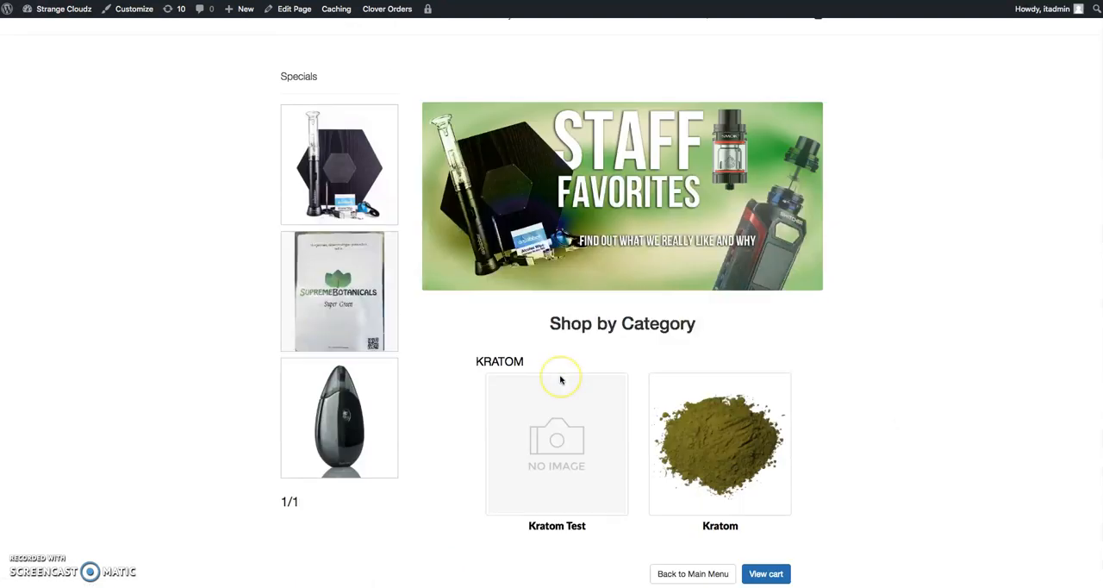
scroll("down", 3)
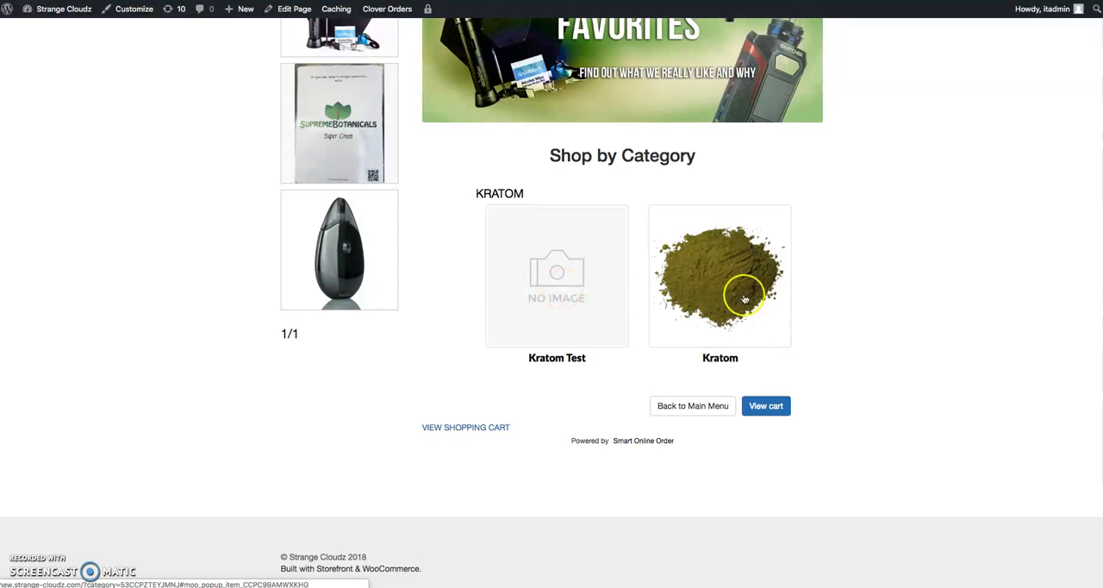
left_click(721, 275)
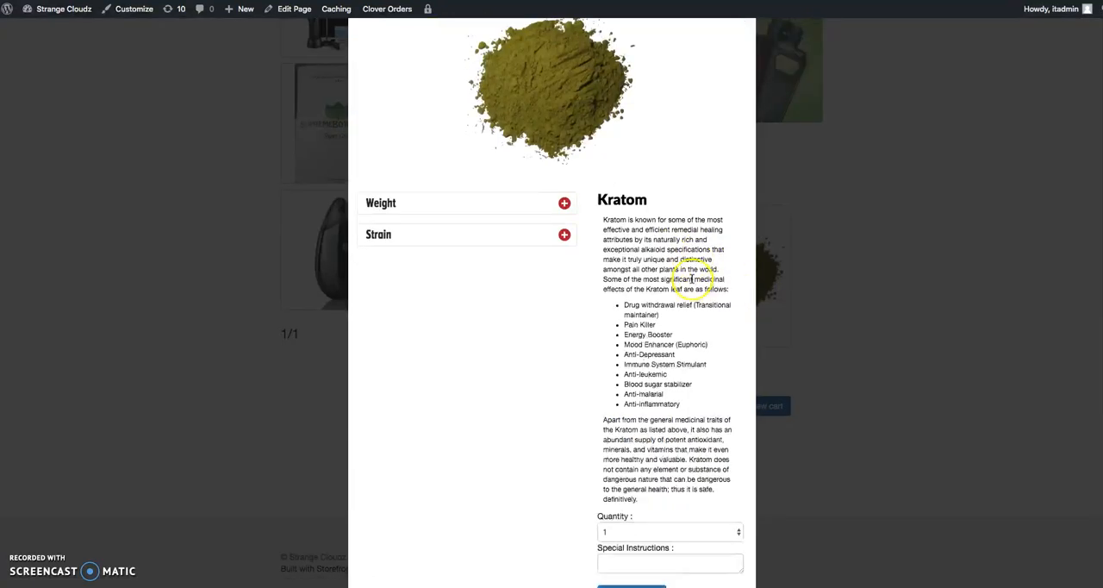
Step: Check Kratom's Weight options now include 1 lb, review the strains, and close the popup
left_click(564, 203)
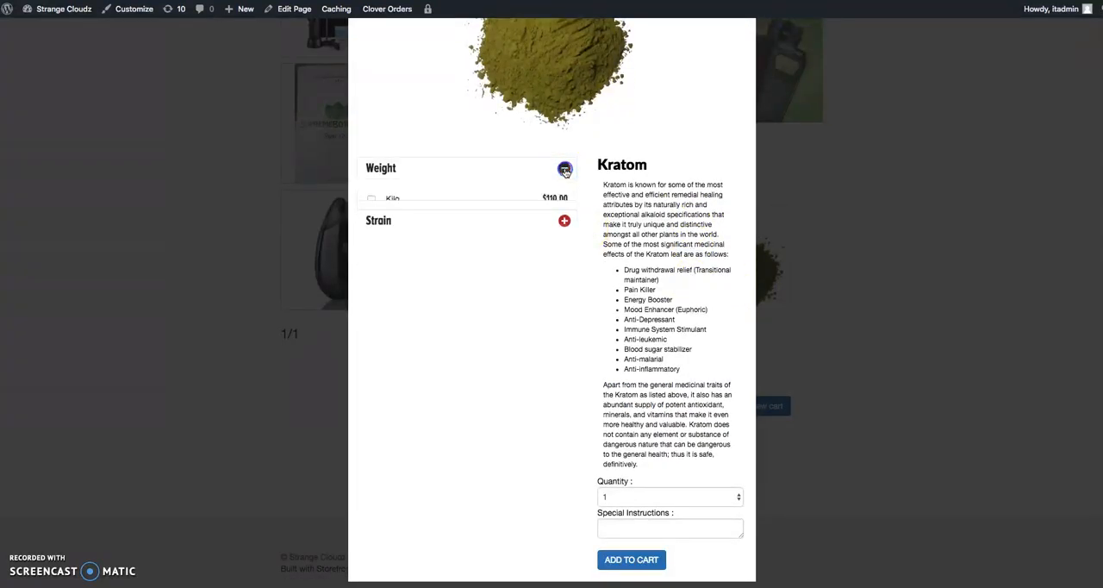
left_click(565, 169)
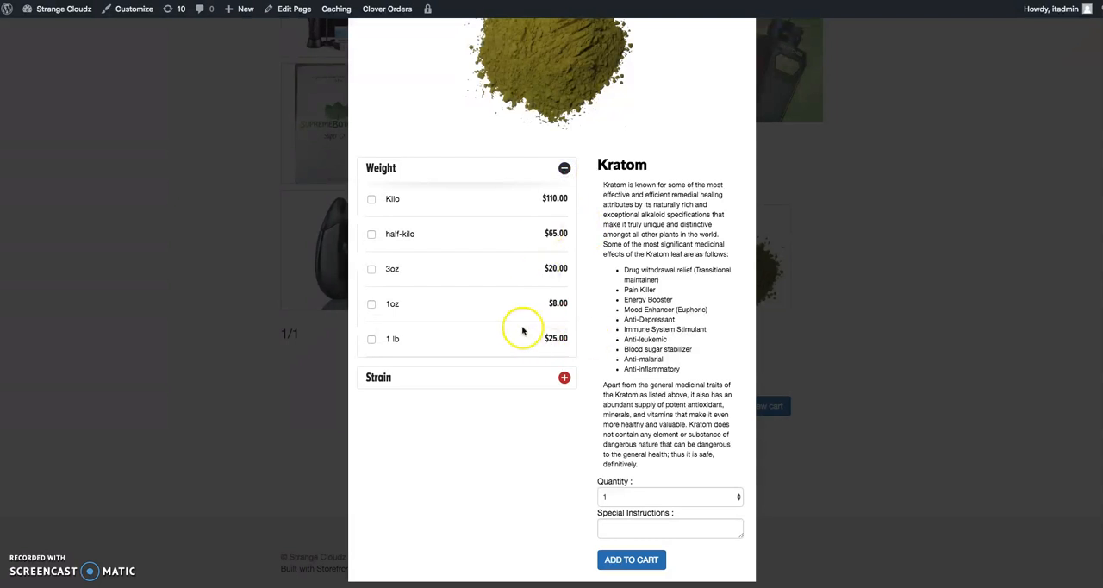
mouse_move(491, 278)
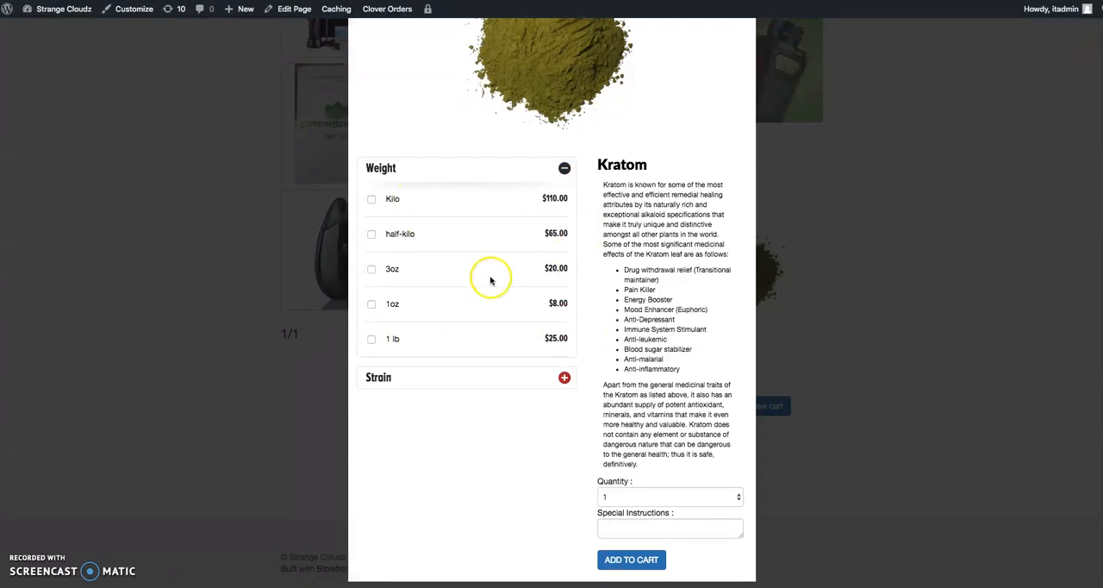
left_click(565, 167)
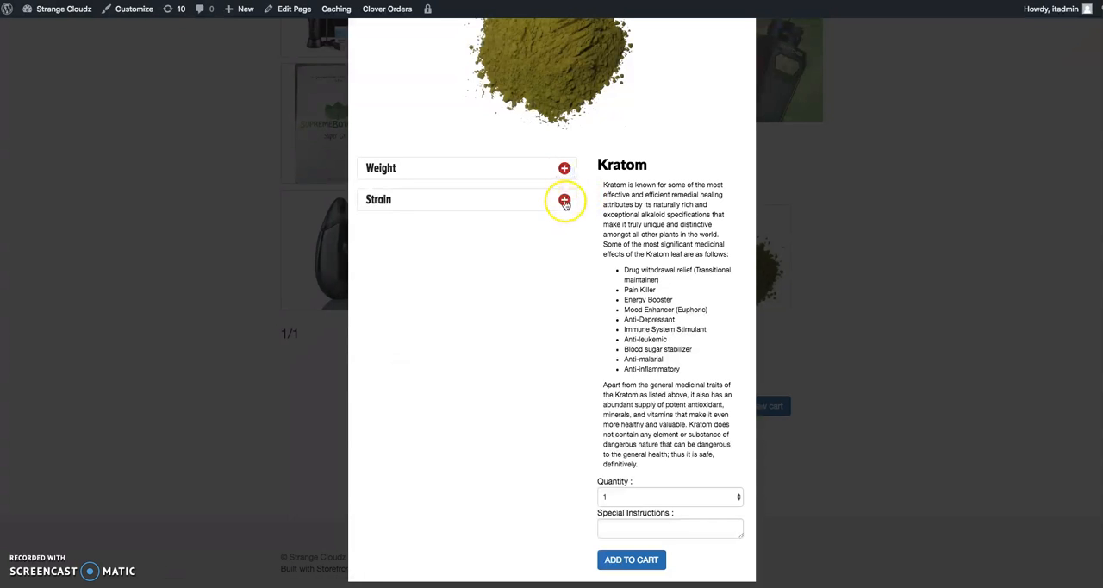
left_click(565, 198)
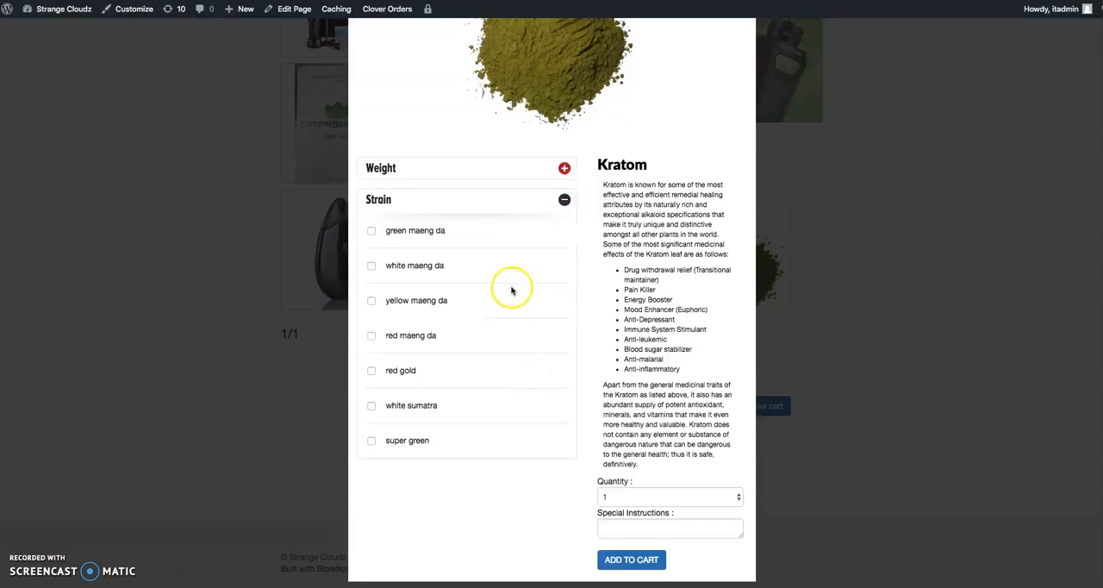
left_click(565, 198)
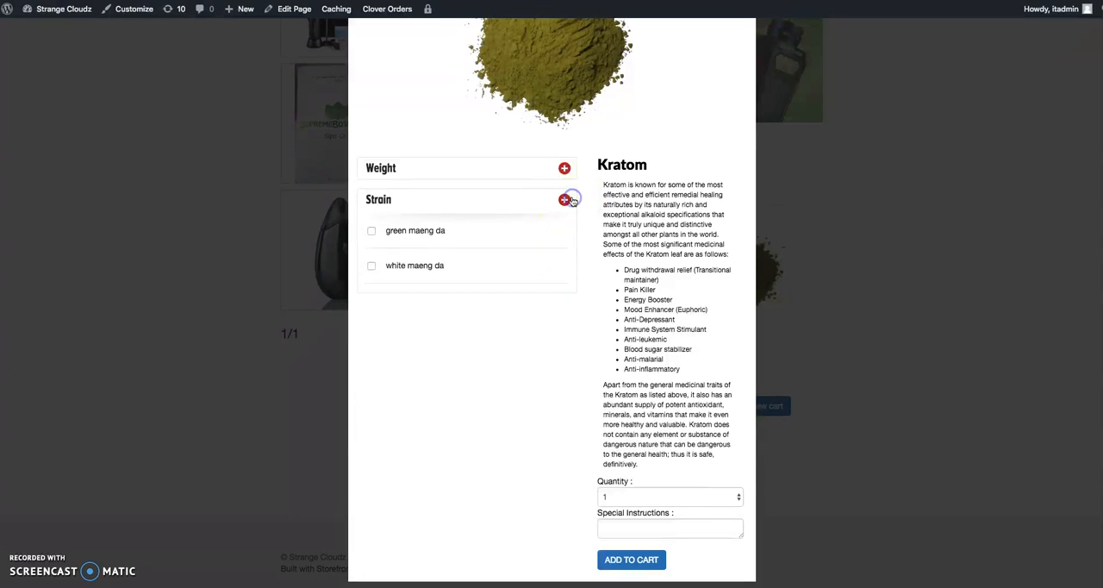
left_click(565, 198)
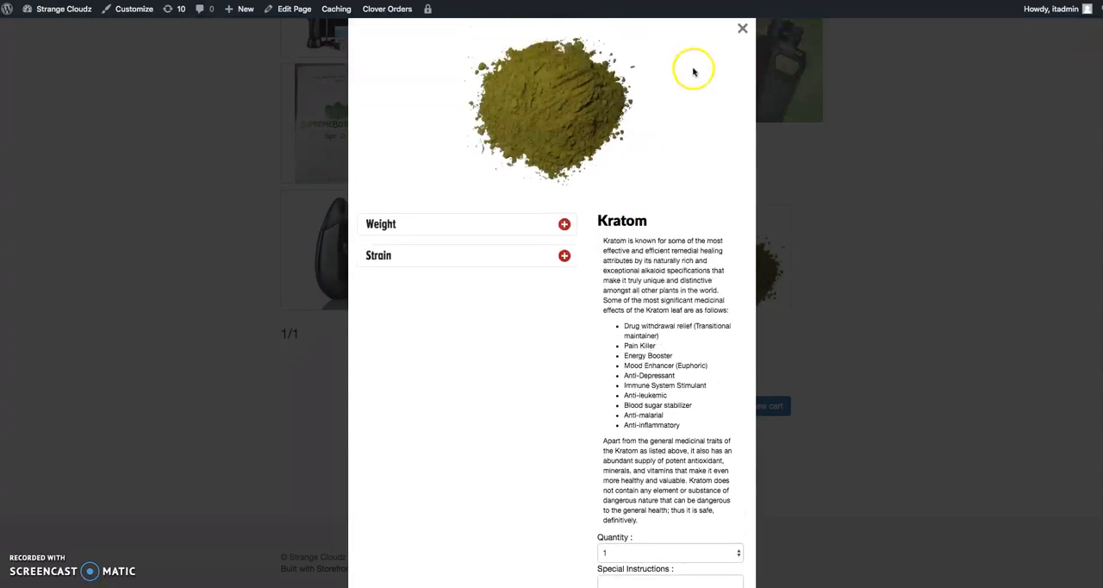
left_click(741, 28)
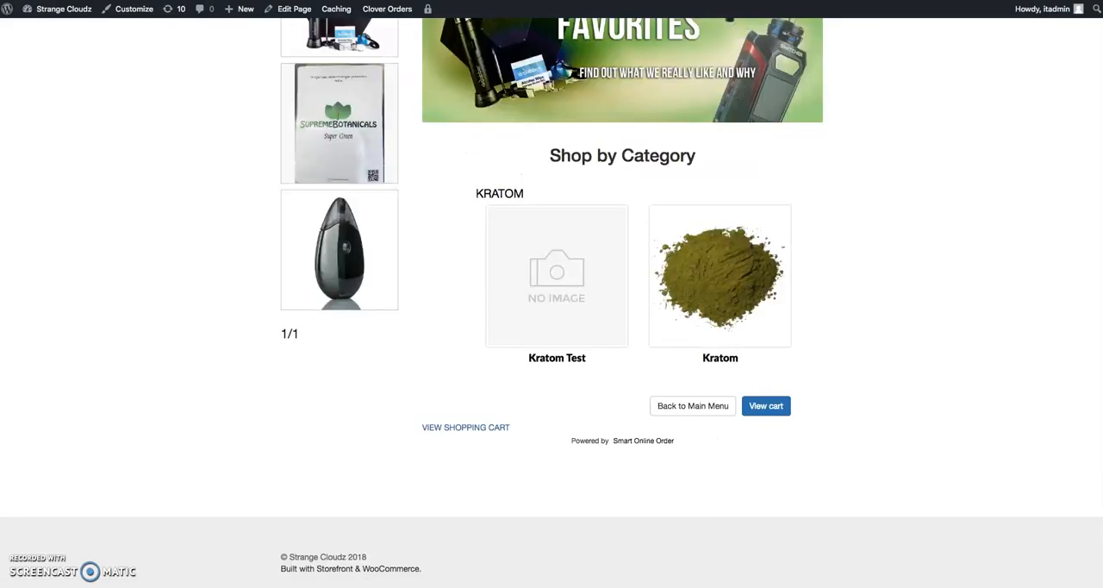
Step: Purge all cached pages via the admin bar's Caching menu
left_click(336, 8)
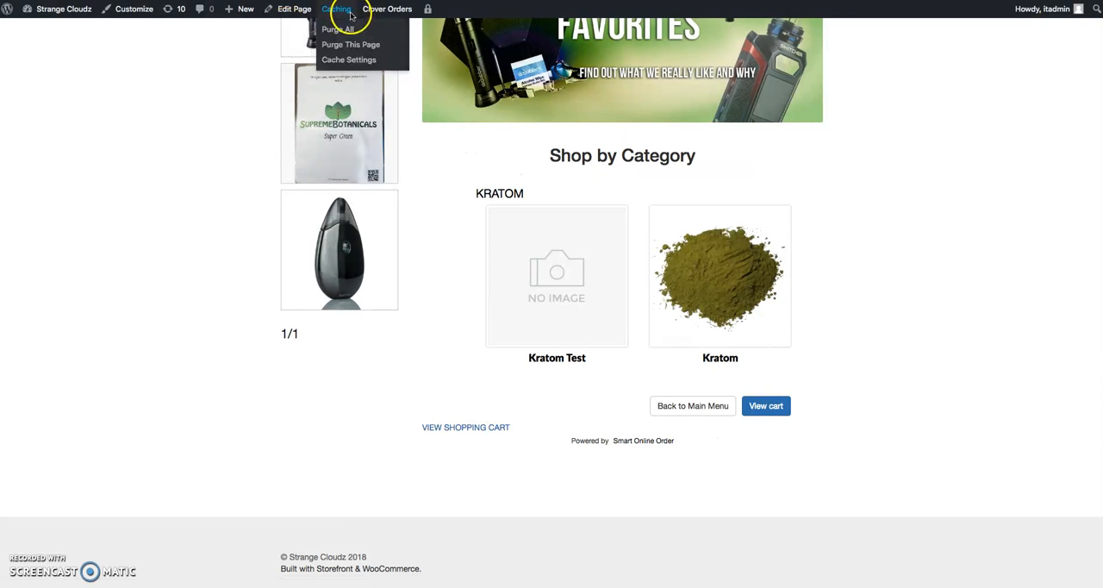
left_click(336, 9)
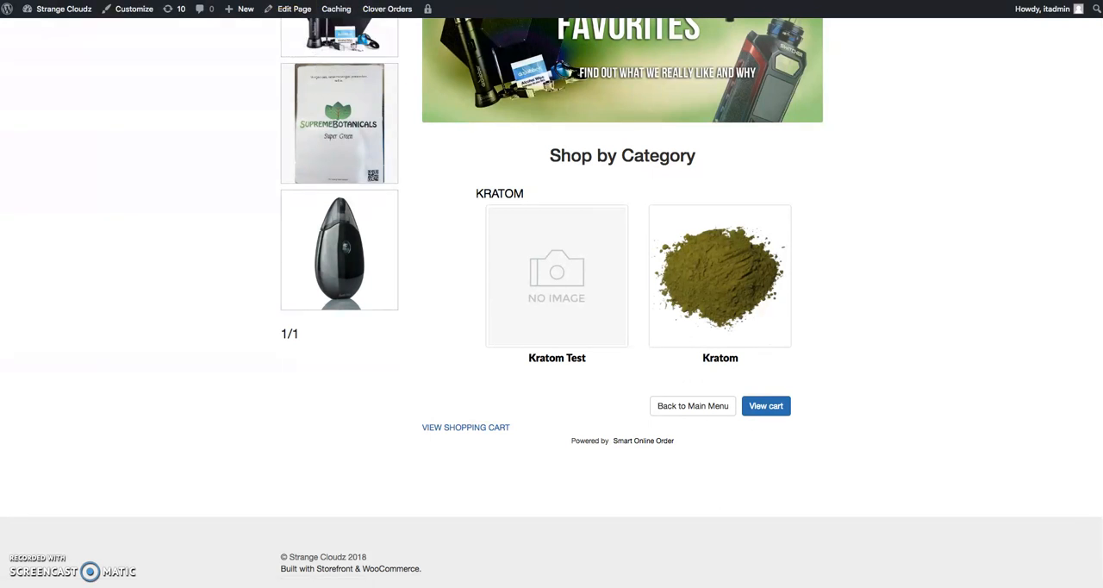